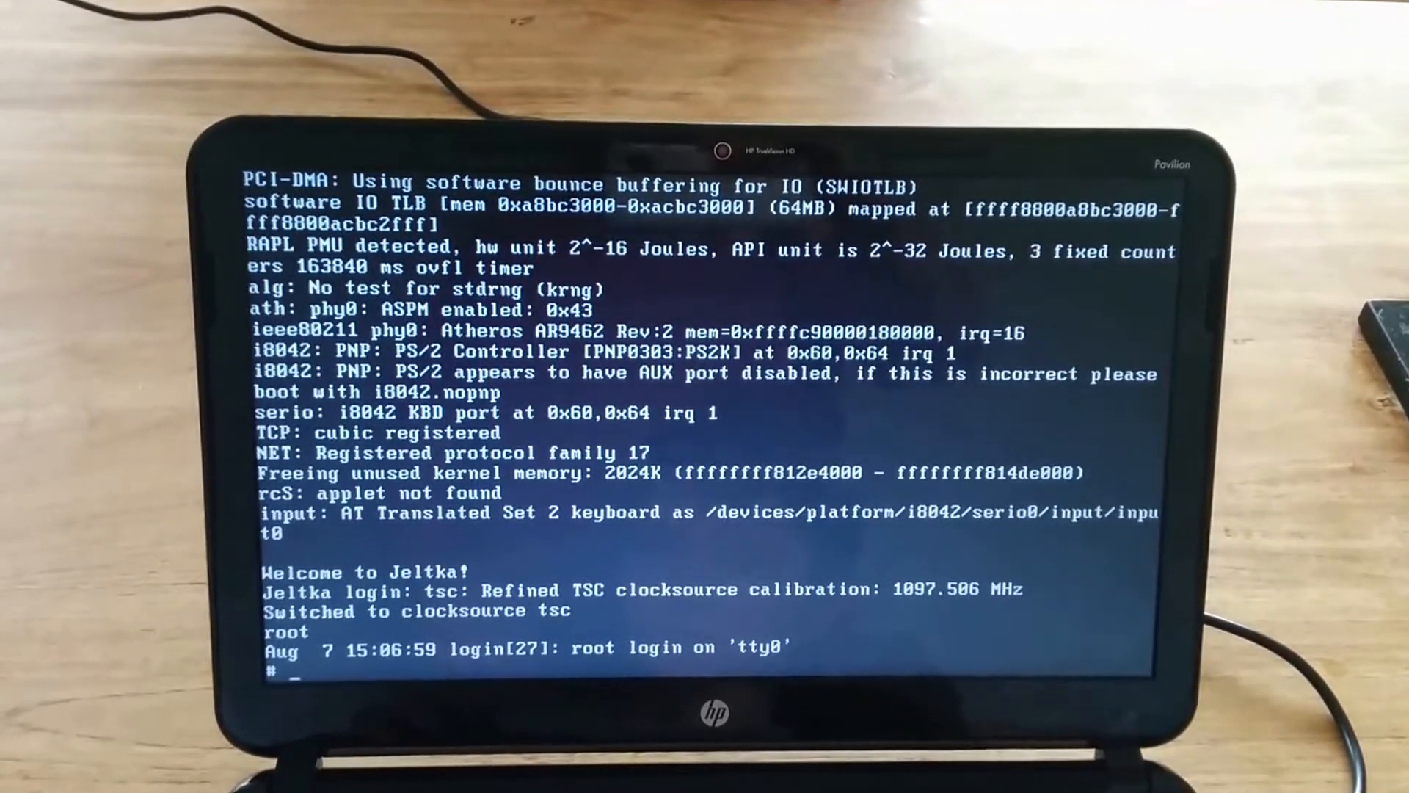
- Bring up the loopback interface with ifconfig lo up at the root prompt
type("af")
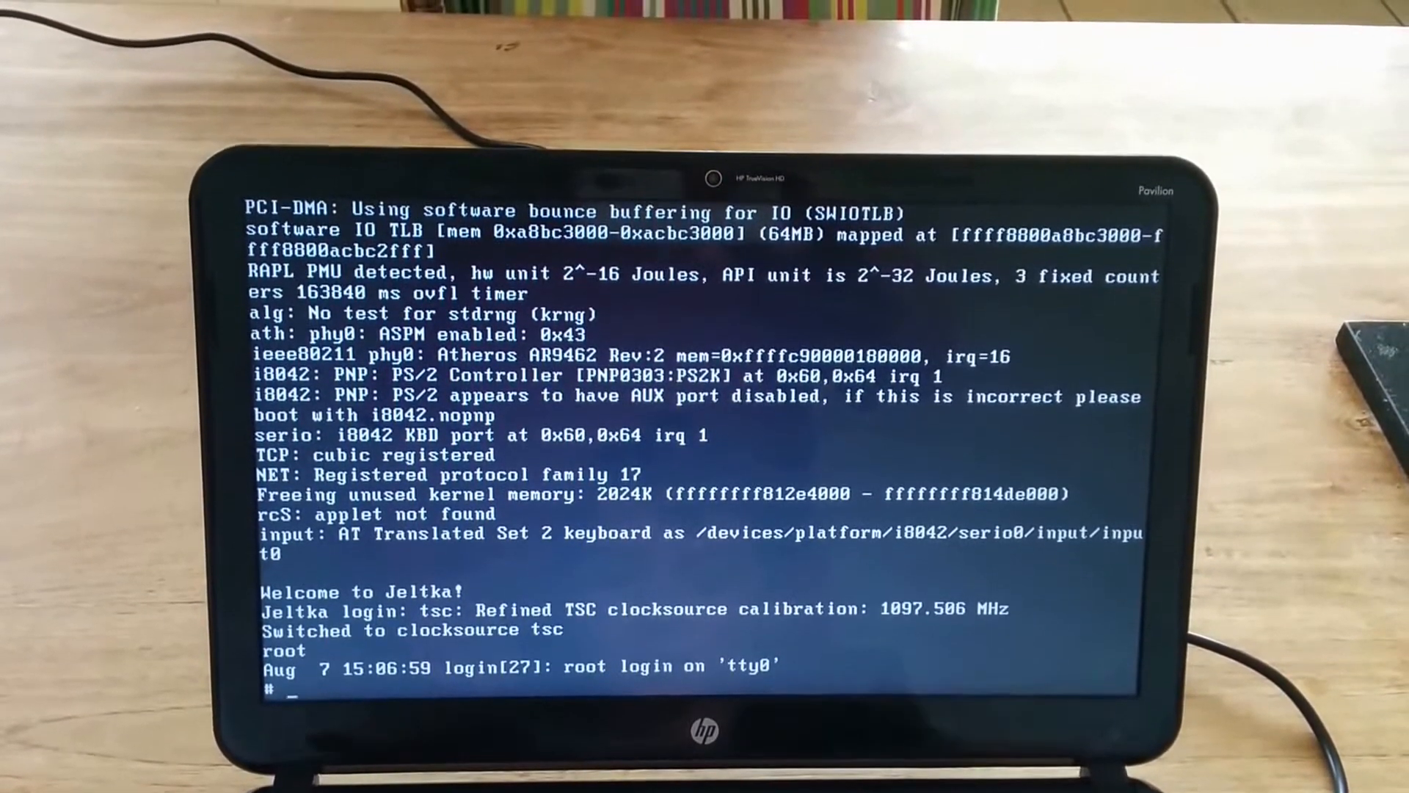
type("ifconf")
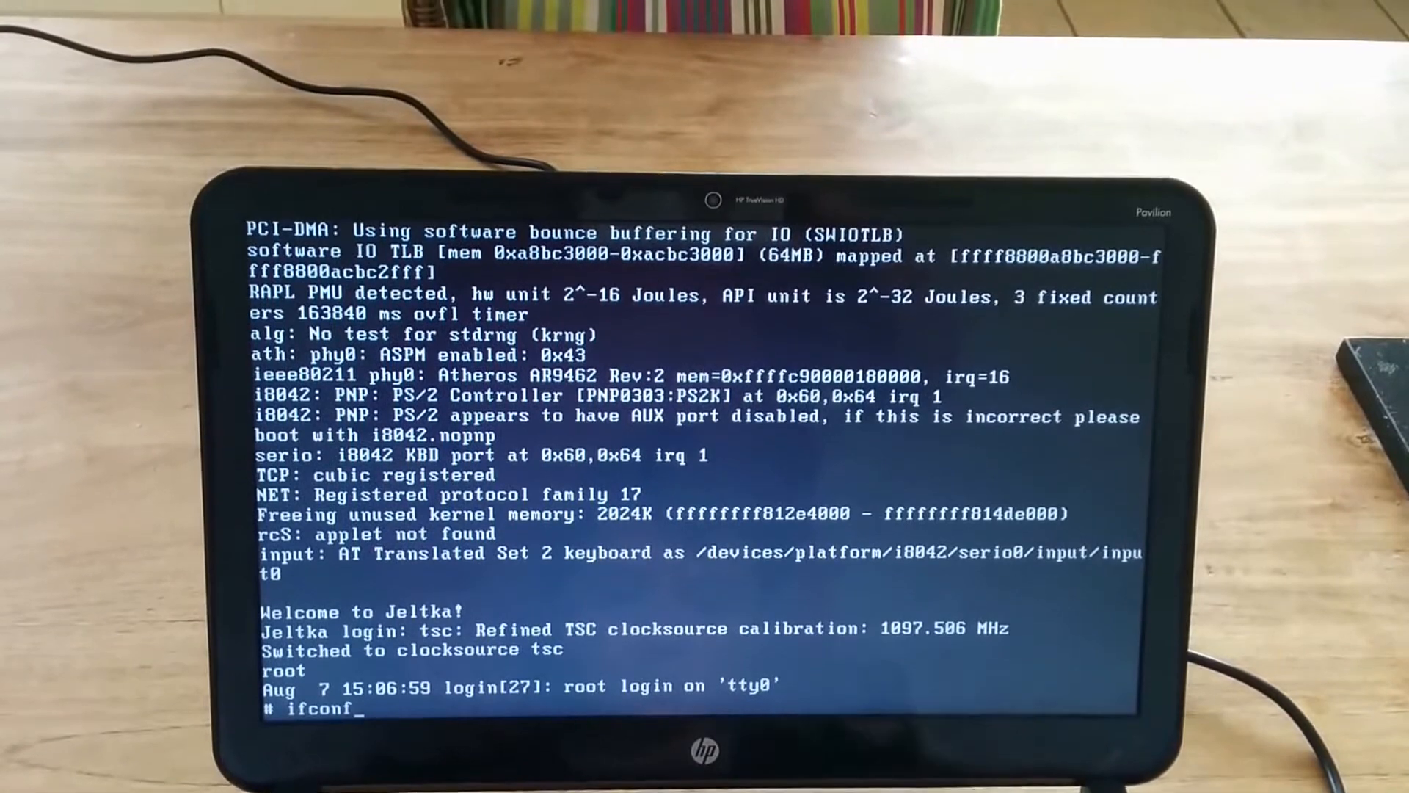
type("ig")
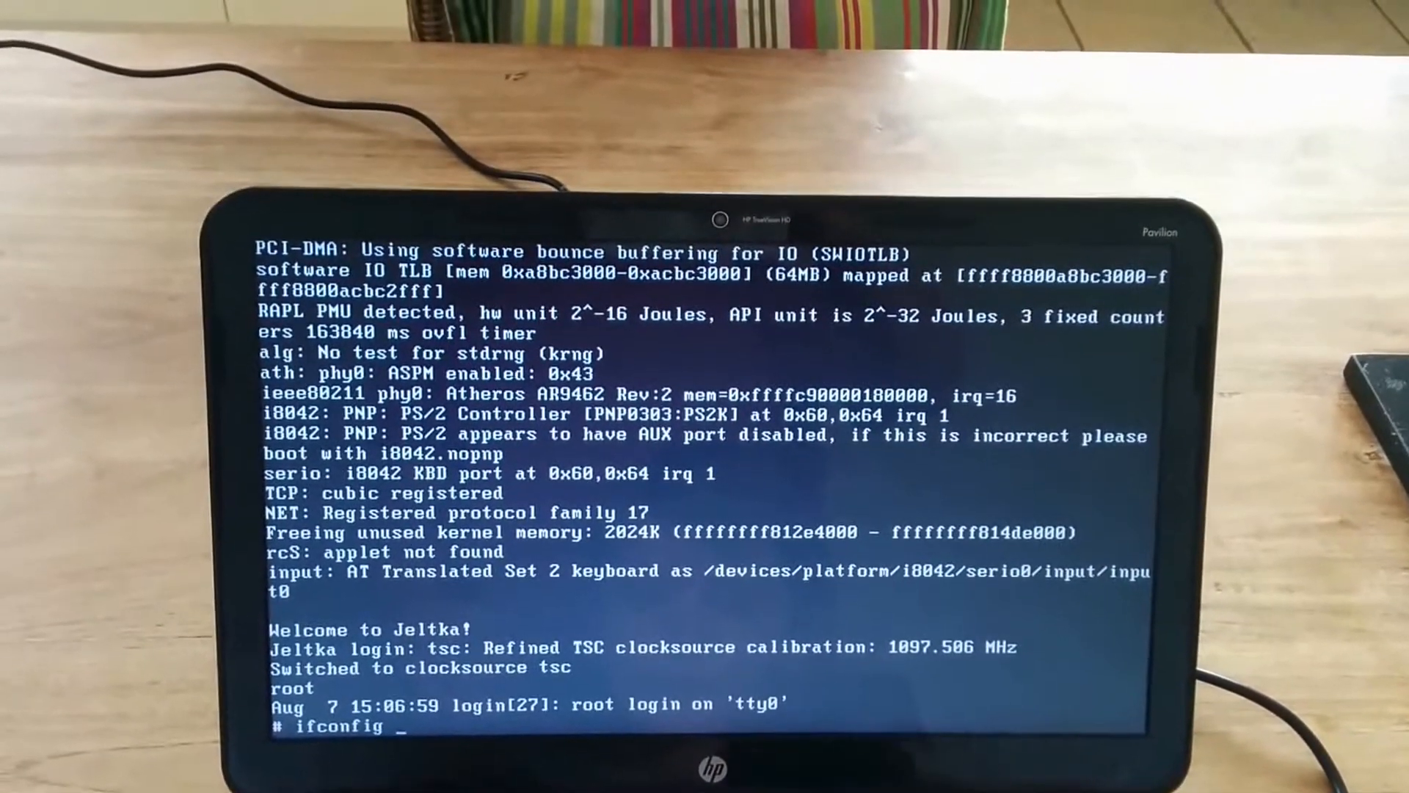
type("lo up")
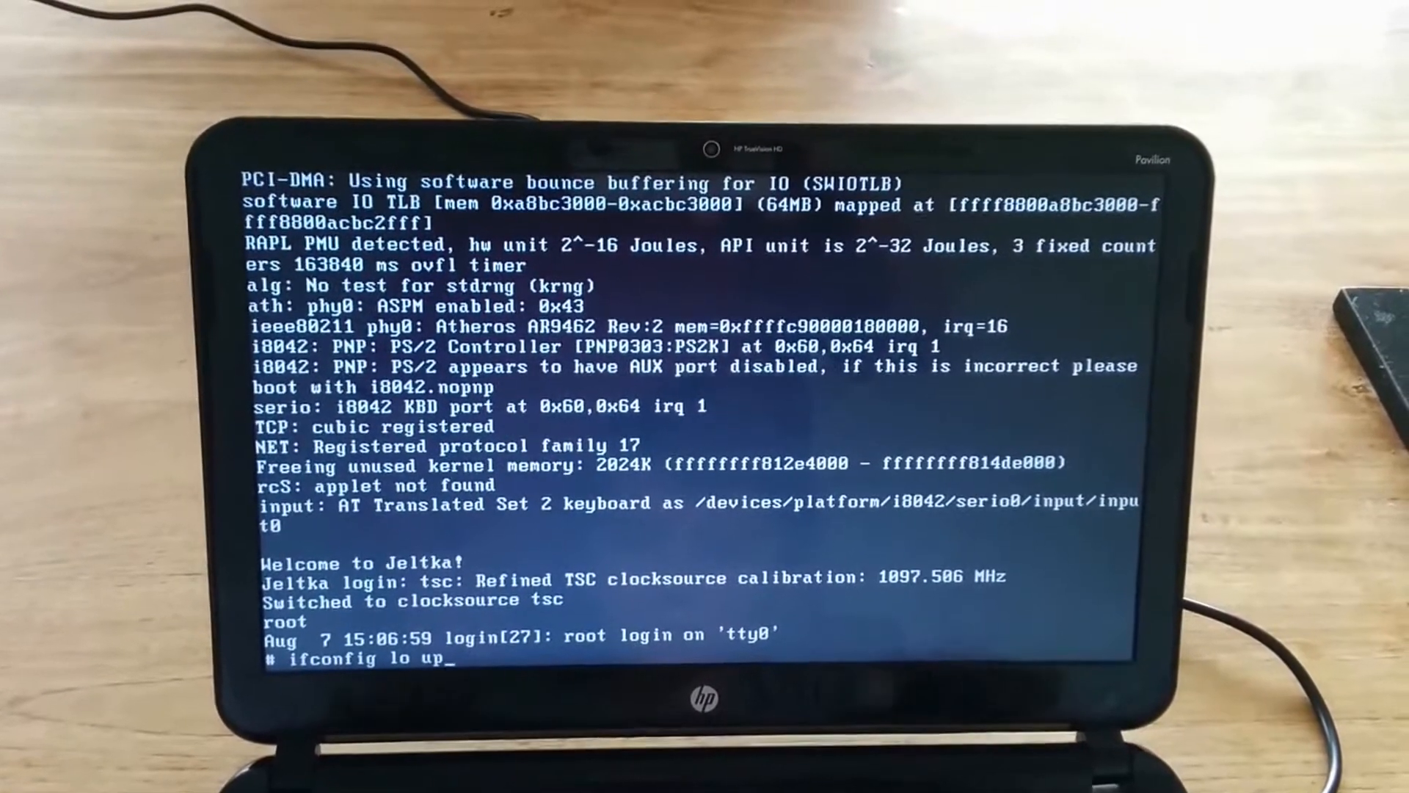
key("Return")
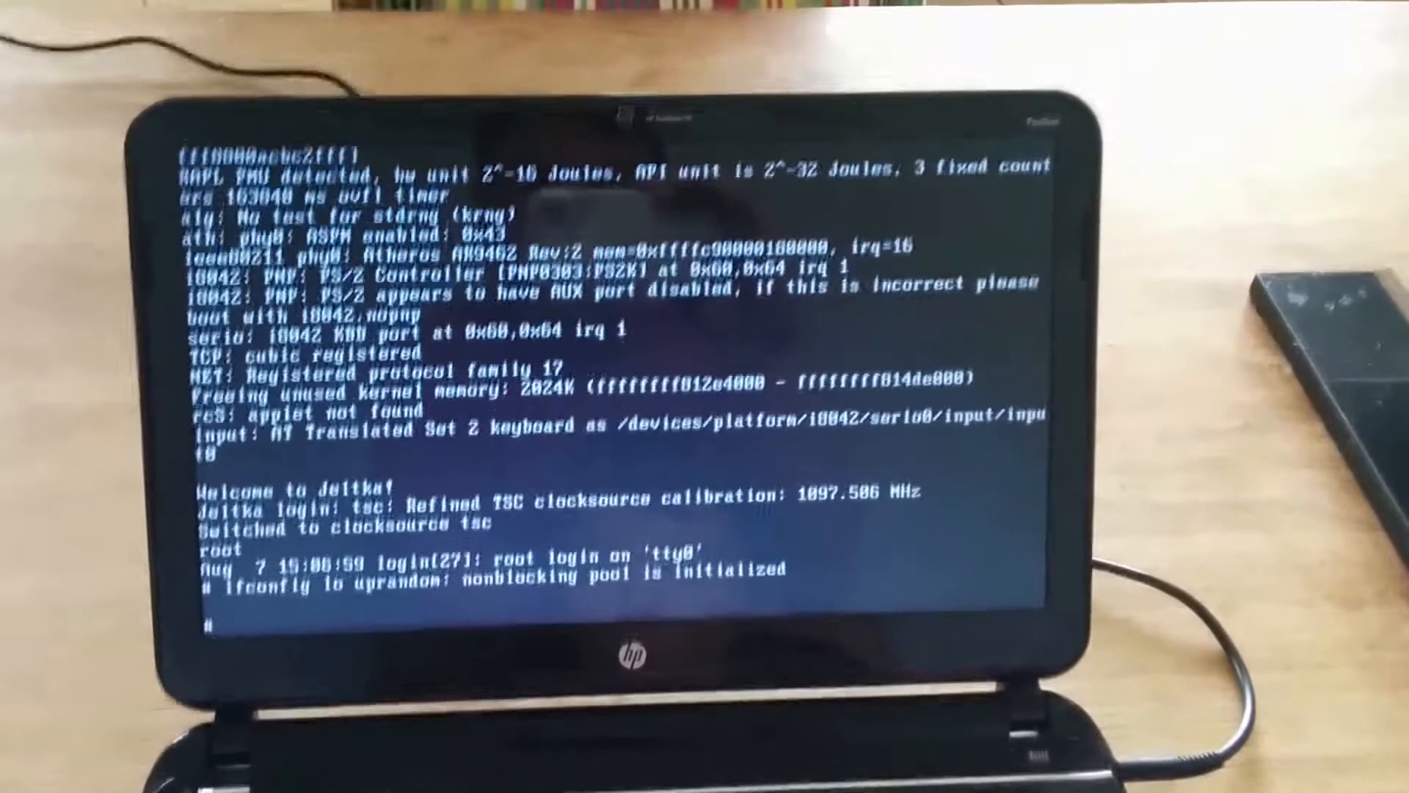
- Start editing /etc/wpa_supplicant.conf in vi to configure the Wi-Fi credentials
type("vi")
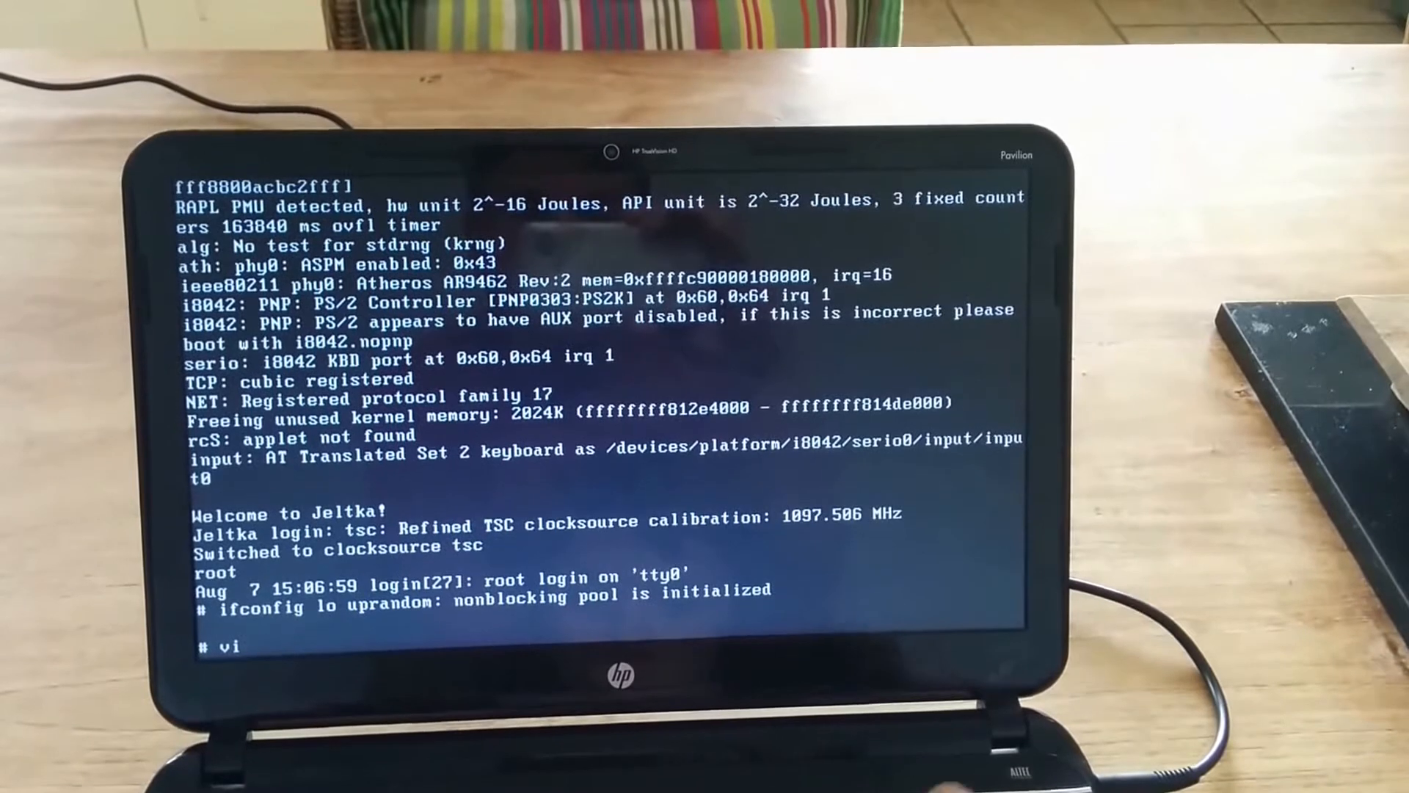
type("/etc/")
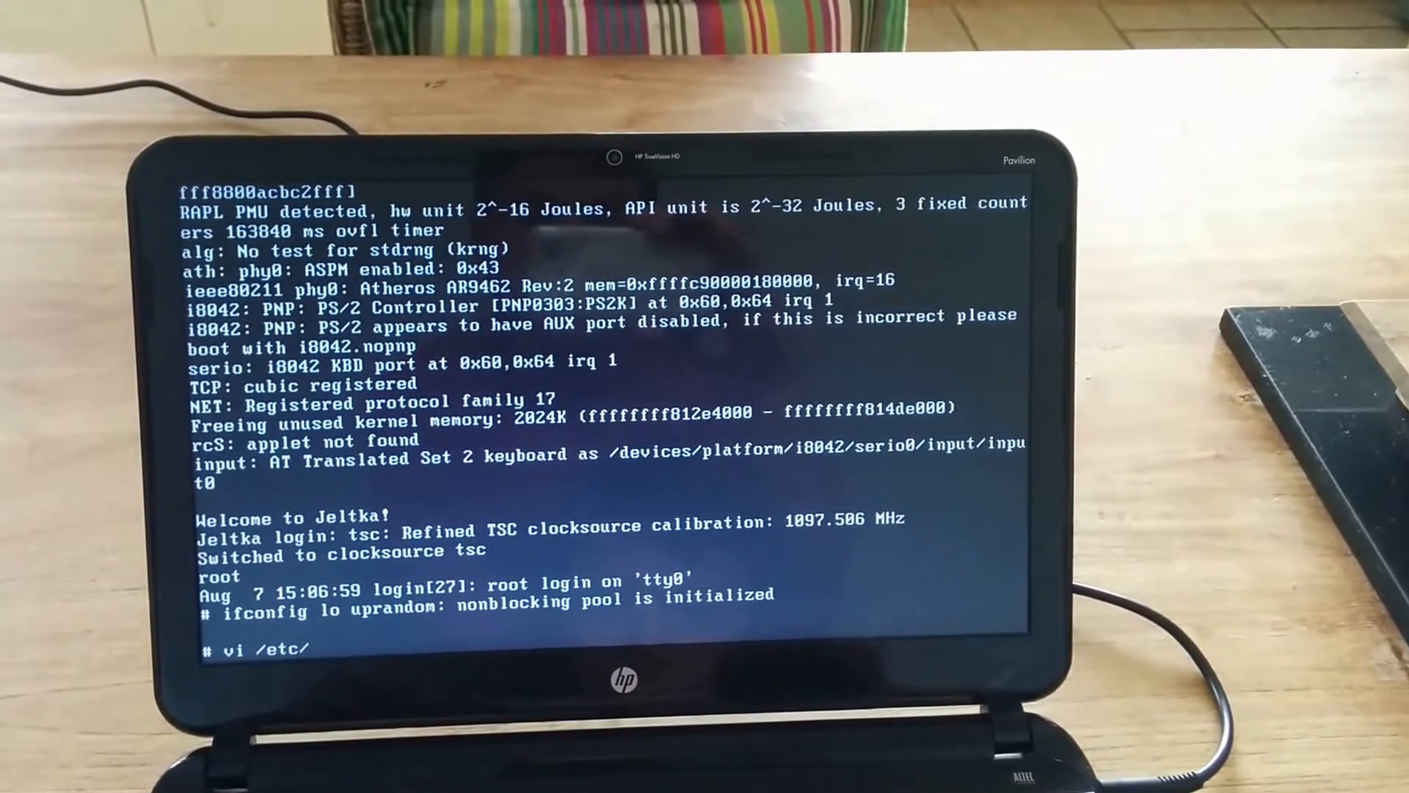
type("wp")
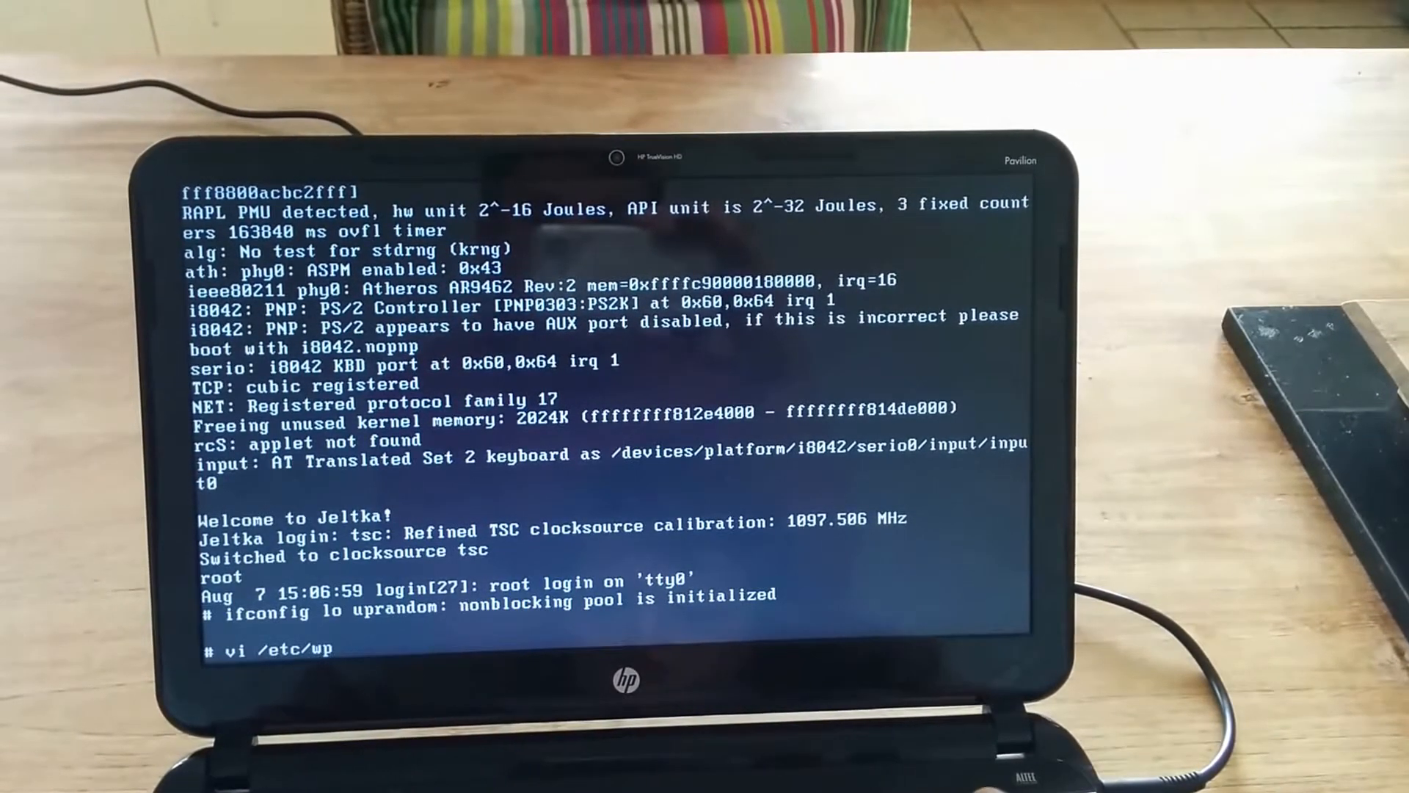
type("a_supplicant.conf")
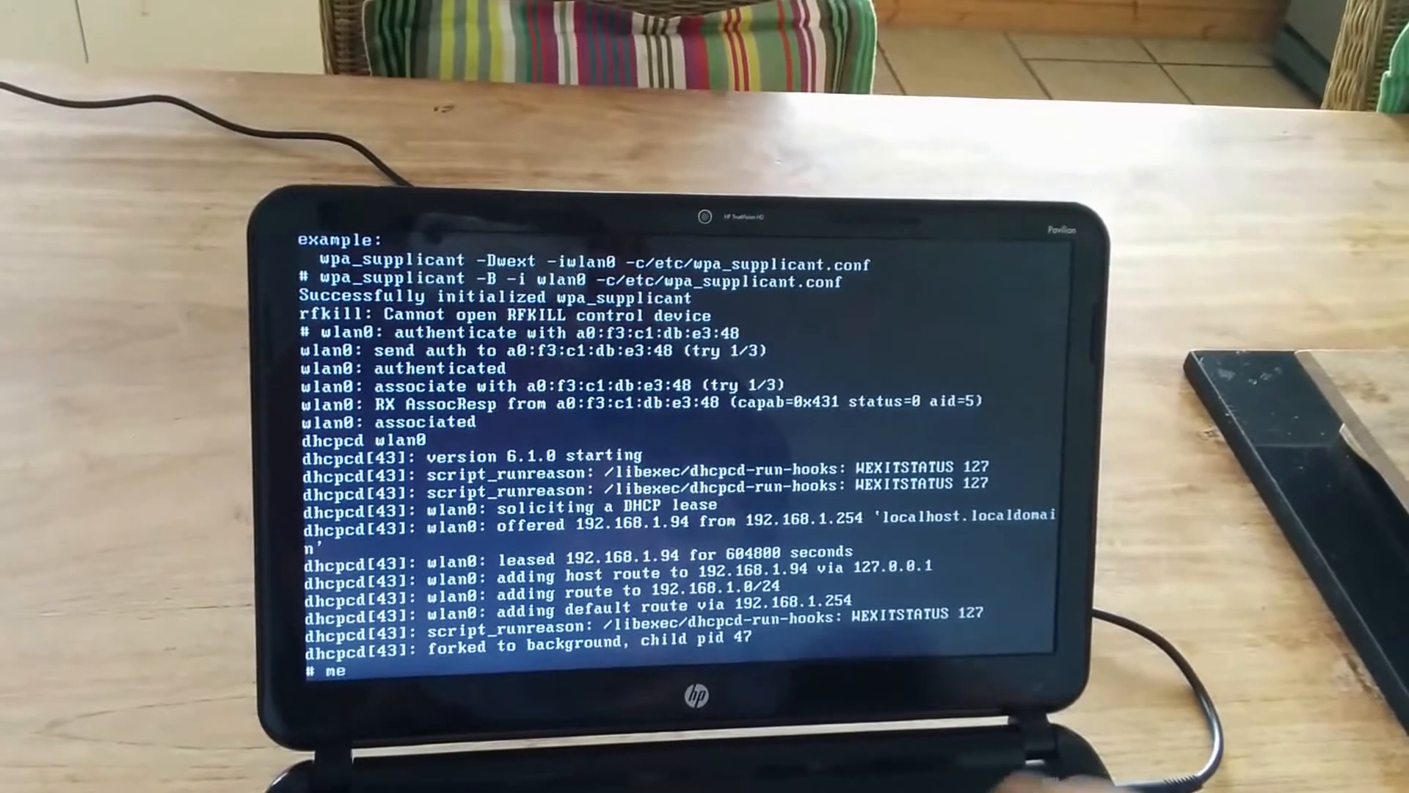
- Run nb and choose Install with Ubuntu amd64, version Ubuntu 14.04 LTS (trusty)
type("b")
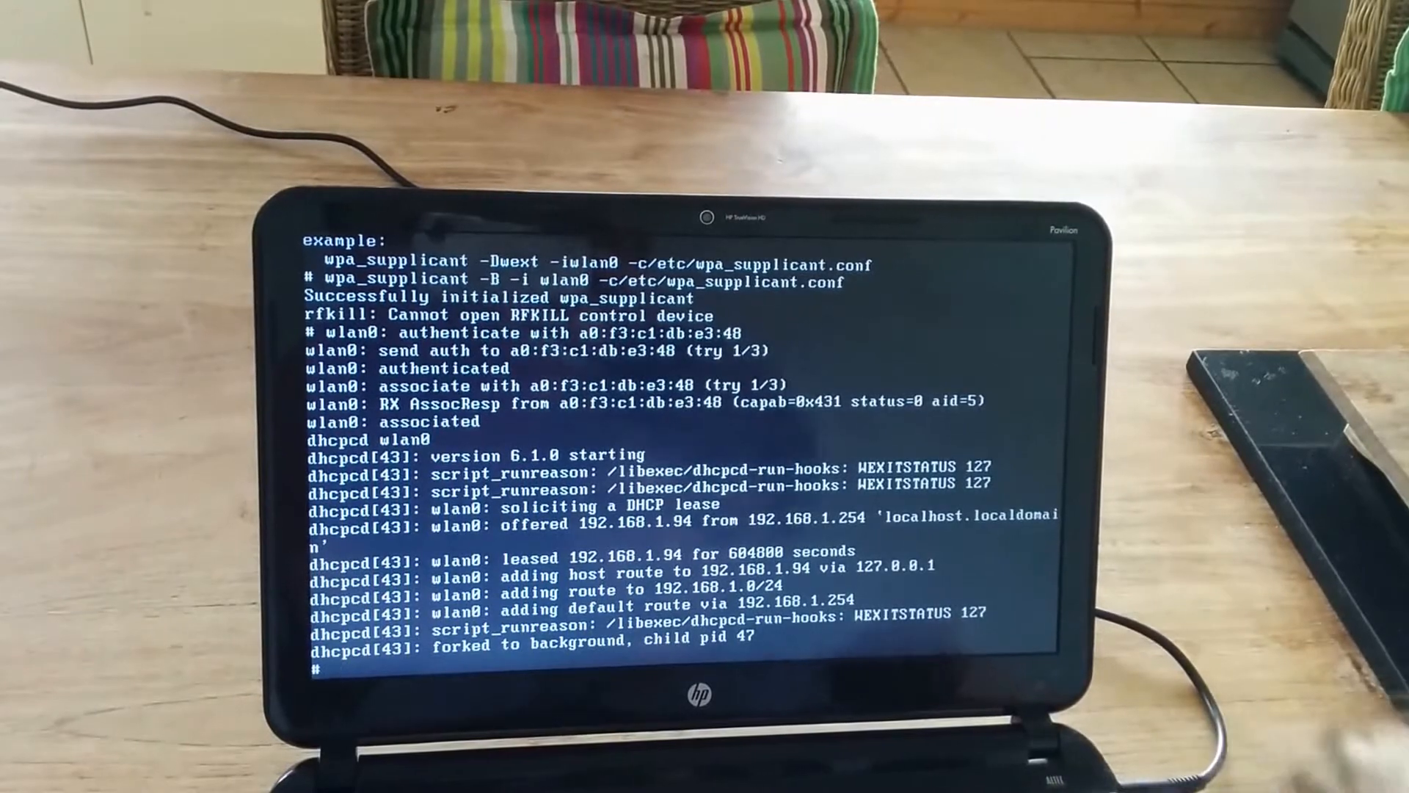
type("nb")
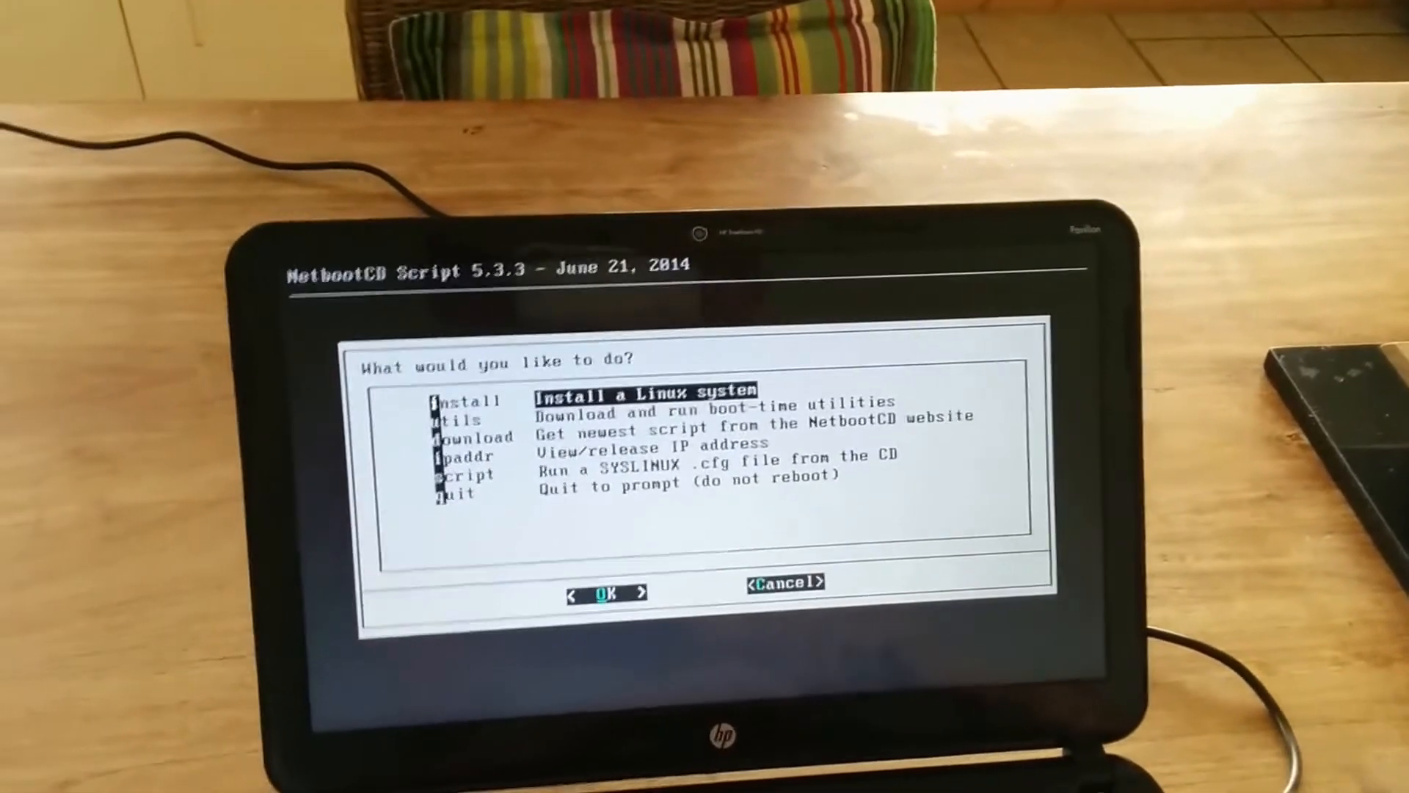
left_click(607, 593)
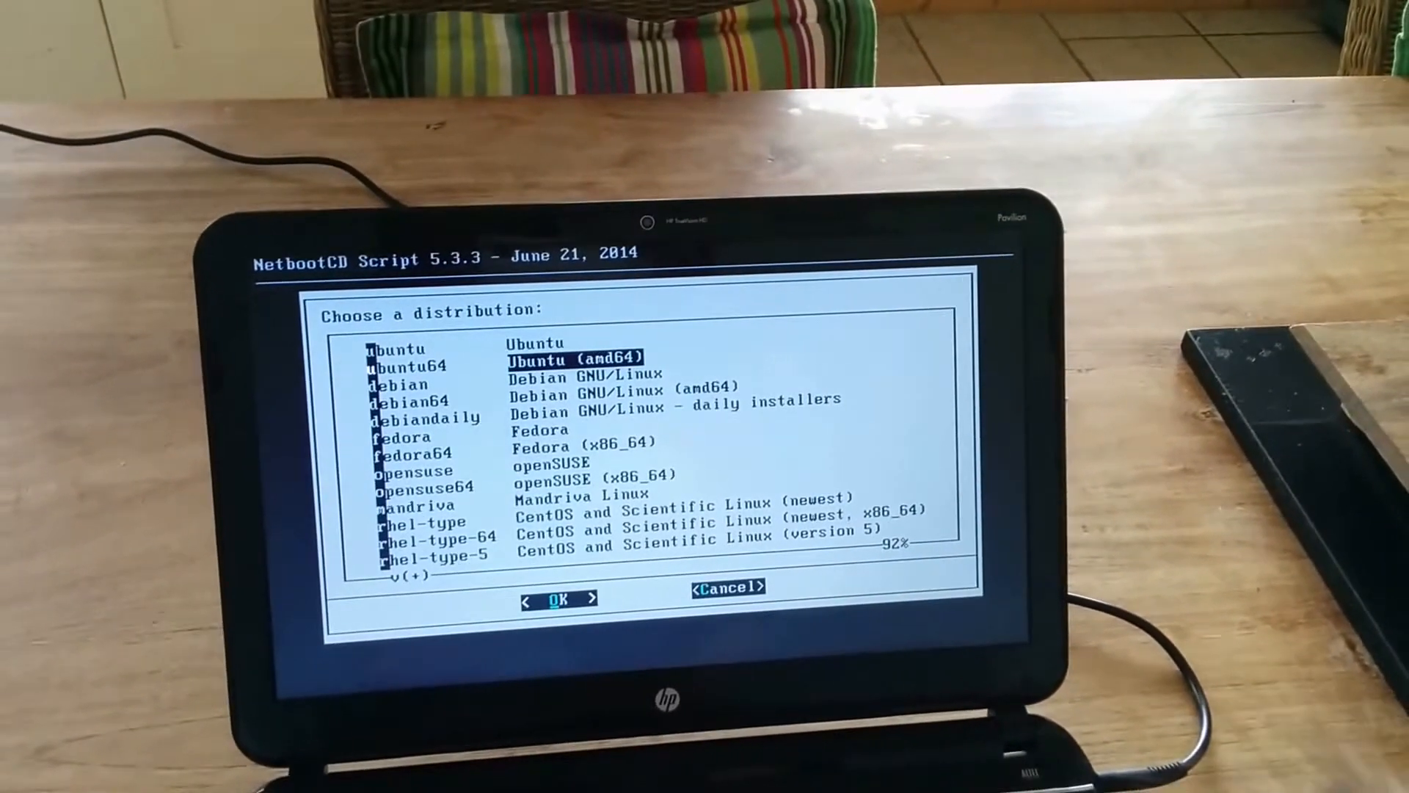
left_click(558, 597)
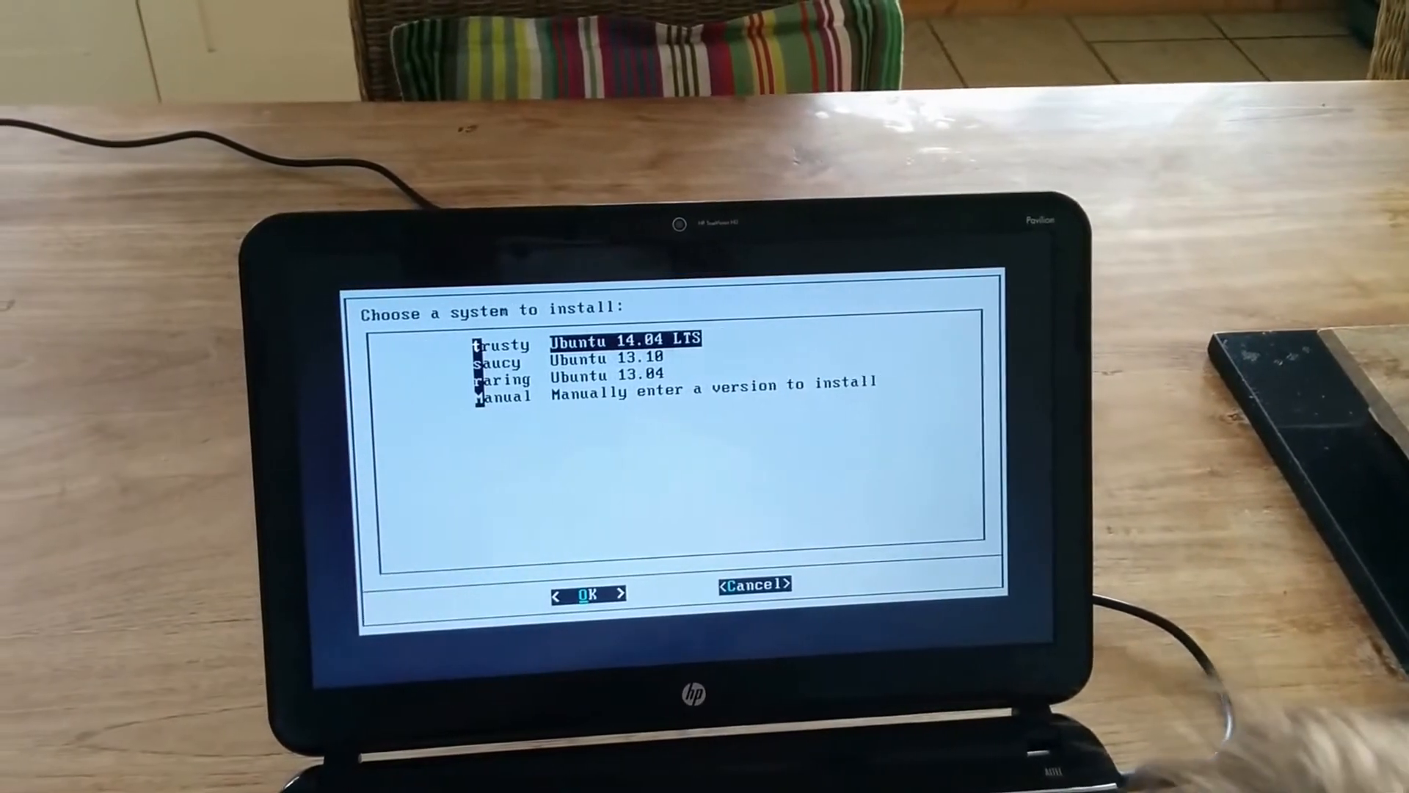
left_click(589, 593)
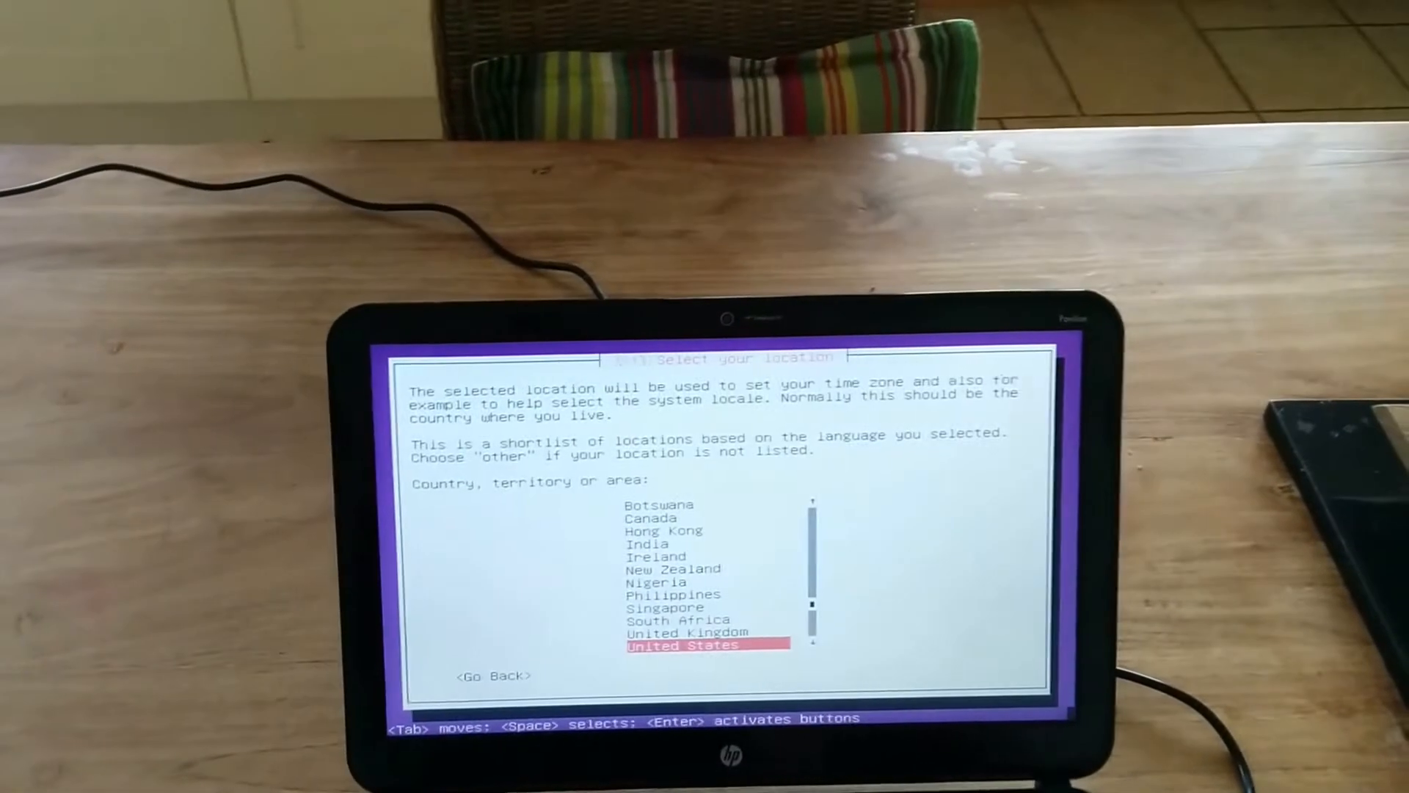
- Accept United States as location and English (UK) as keyboard country
key("Enter")
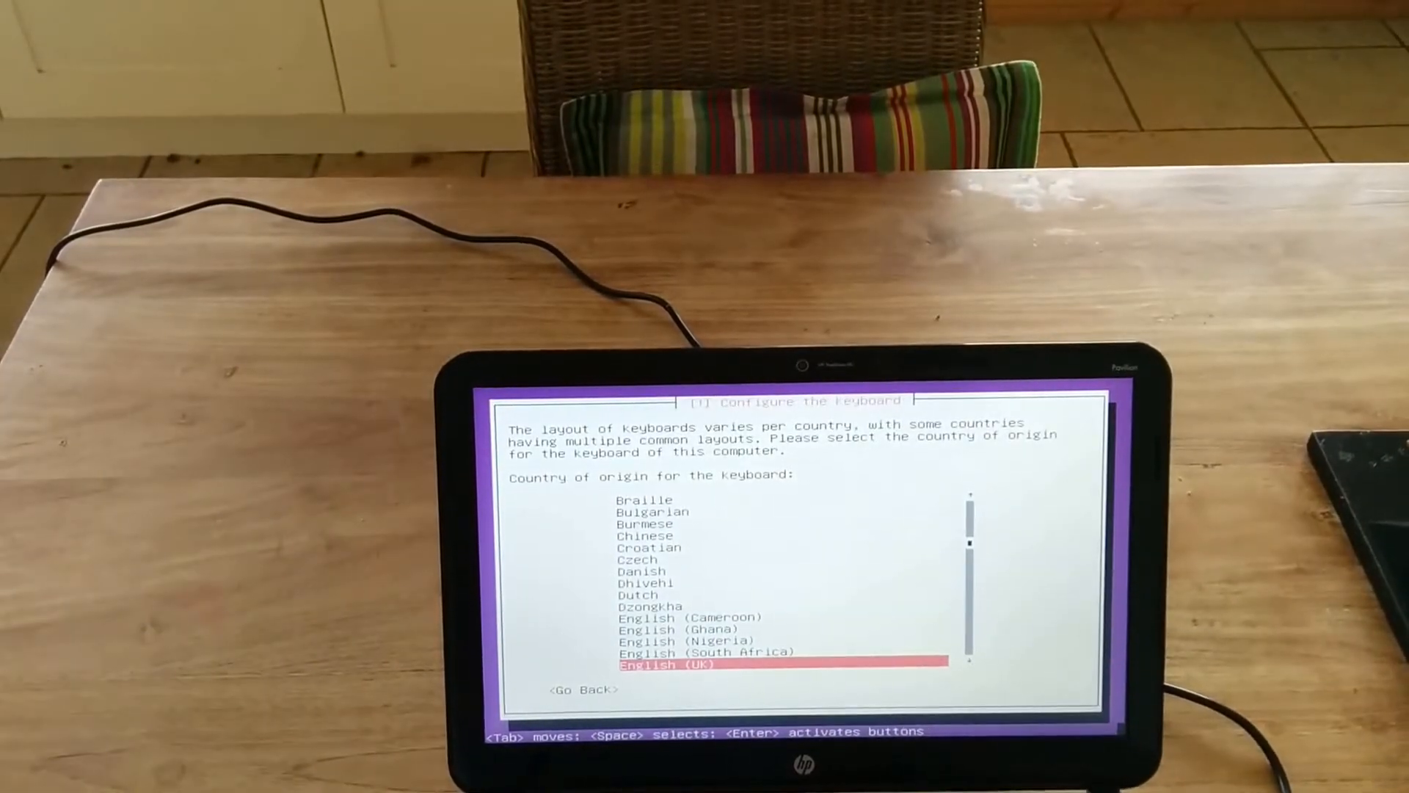
key("Enter")
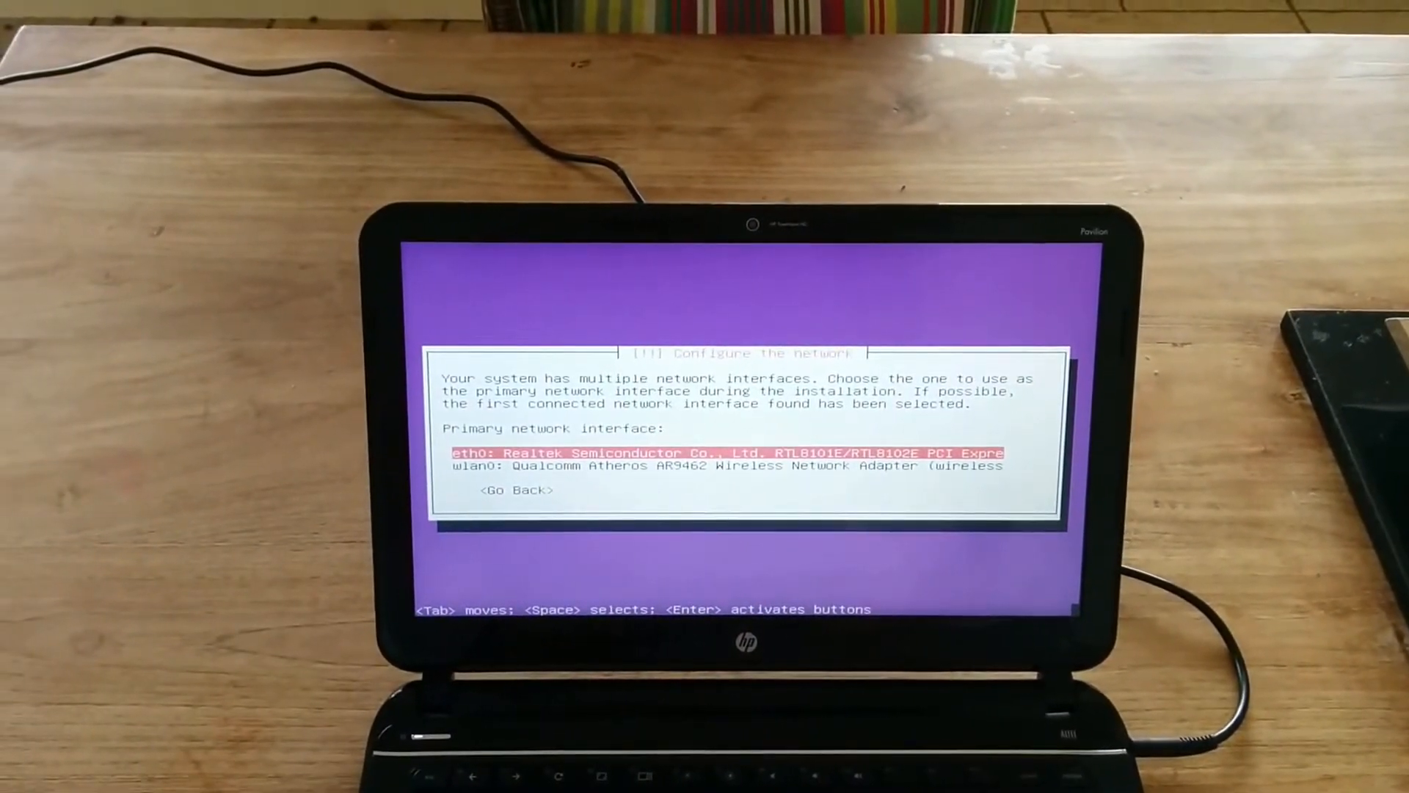
- Select the wireless adapter as primary interface, join the Wi-Fi network as WPA/WPA2 PSK
key("Down")
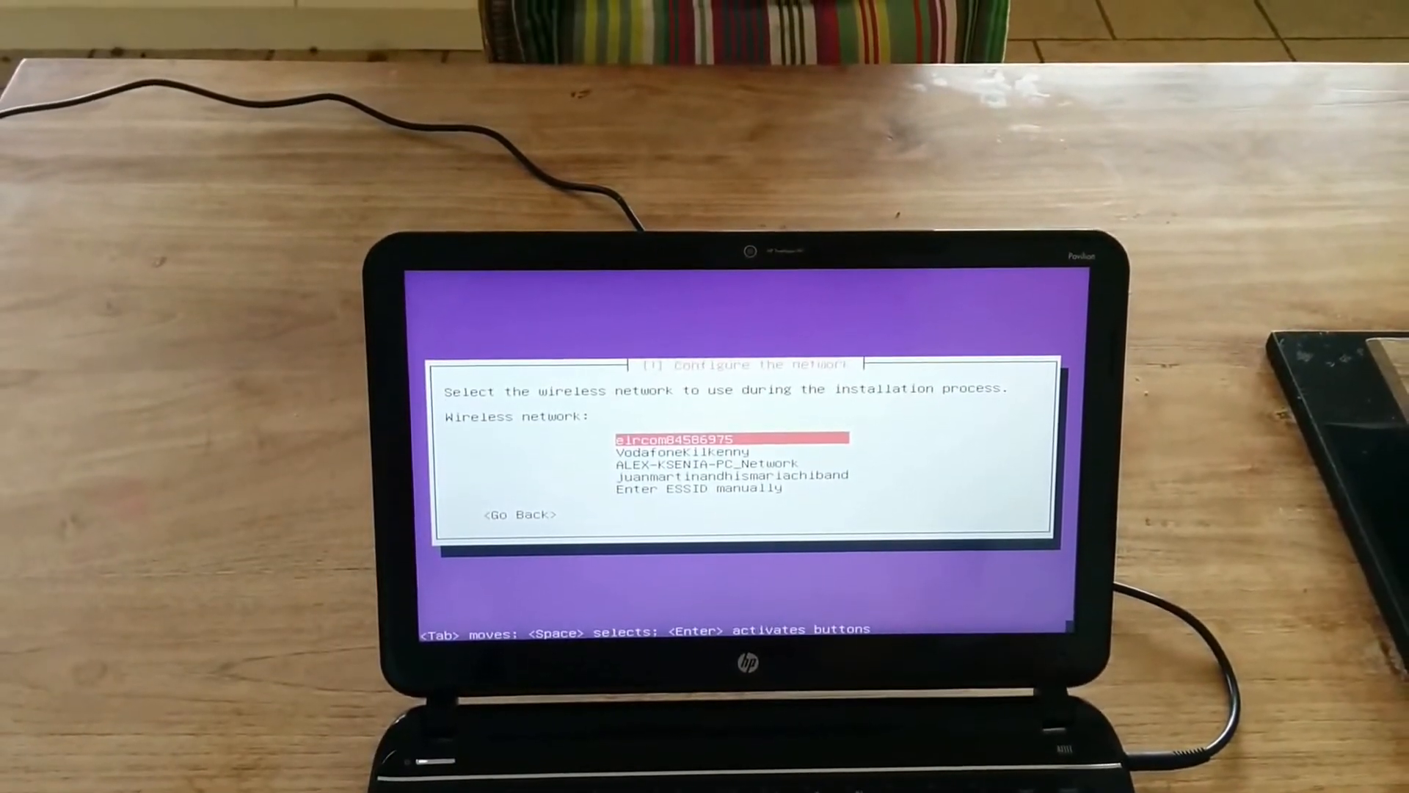
key("Down")
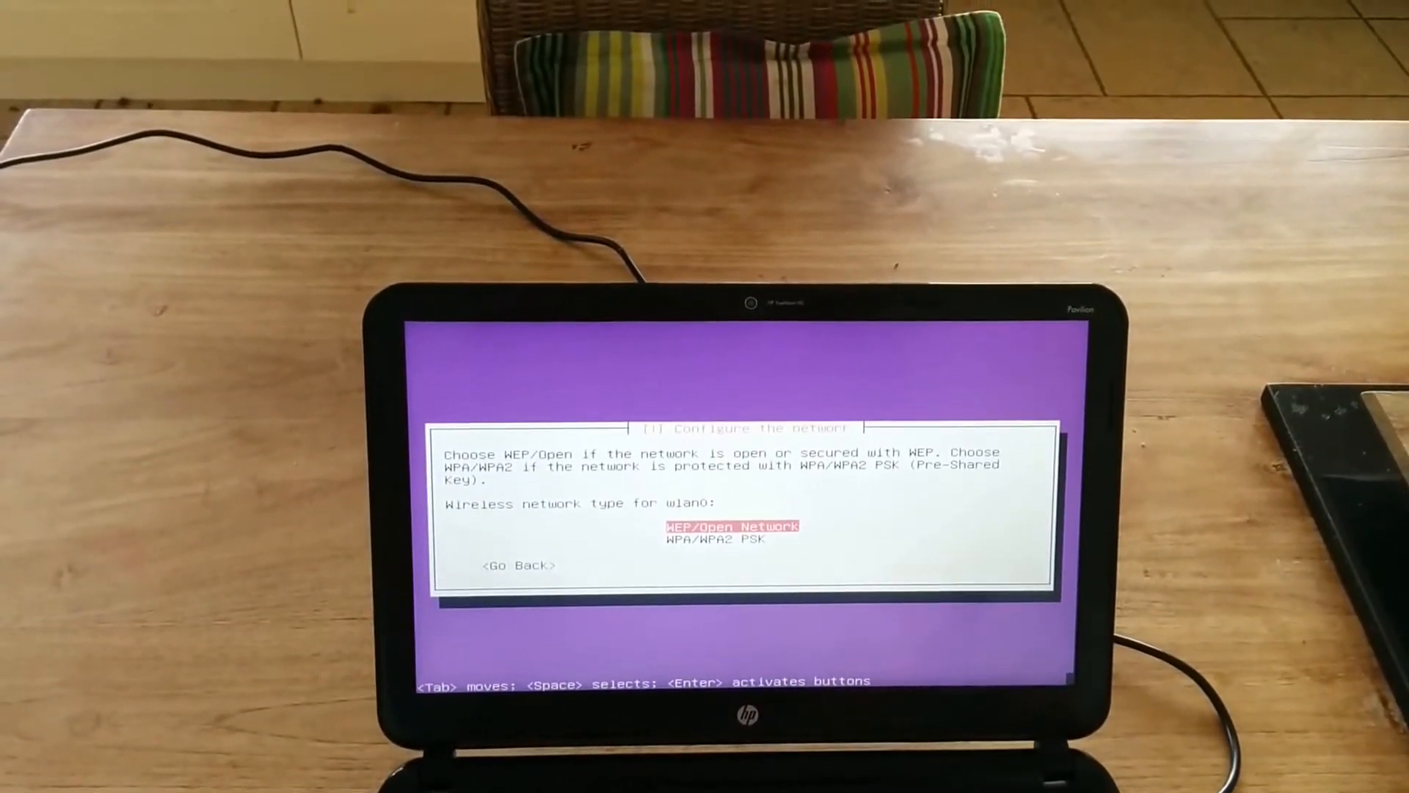
key("Down")
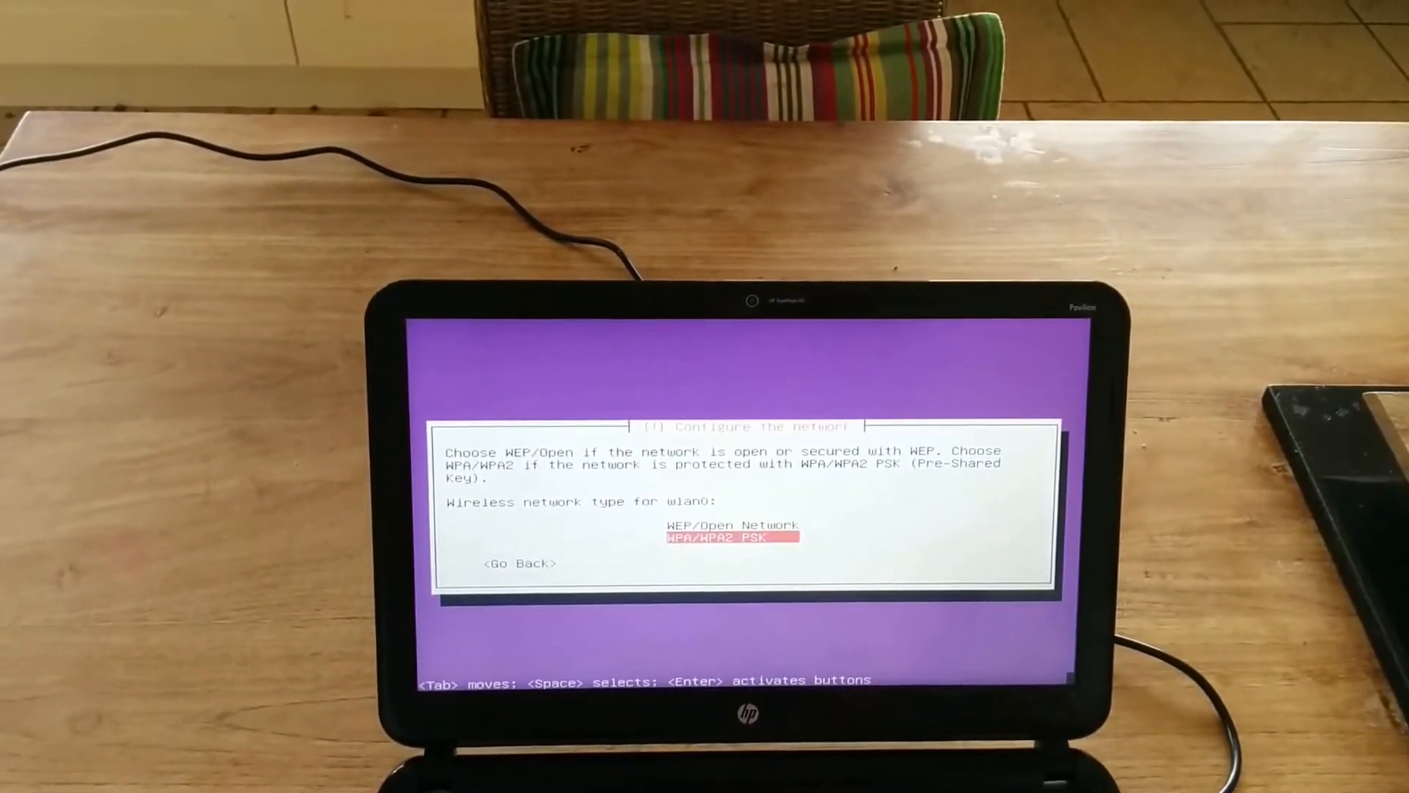
key("Enter")
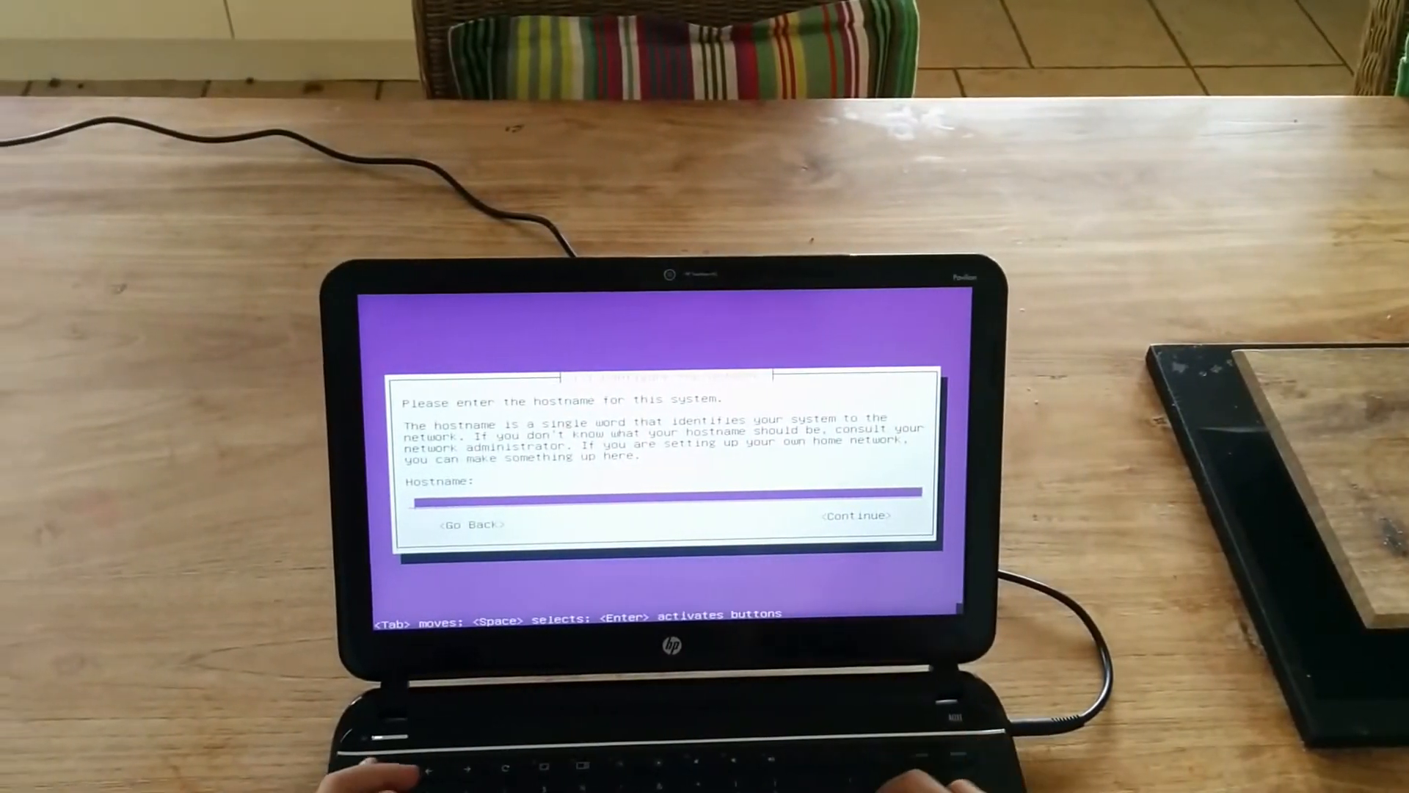
- Enter the laptop's hostname beginning Alex-hp-14 on the hostname screen
type("Alex")
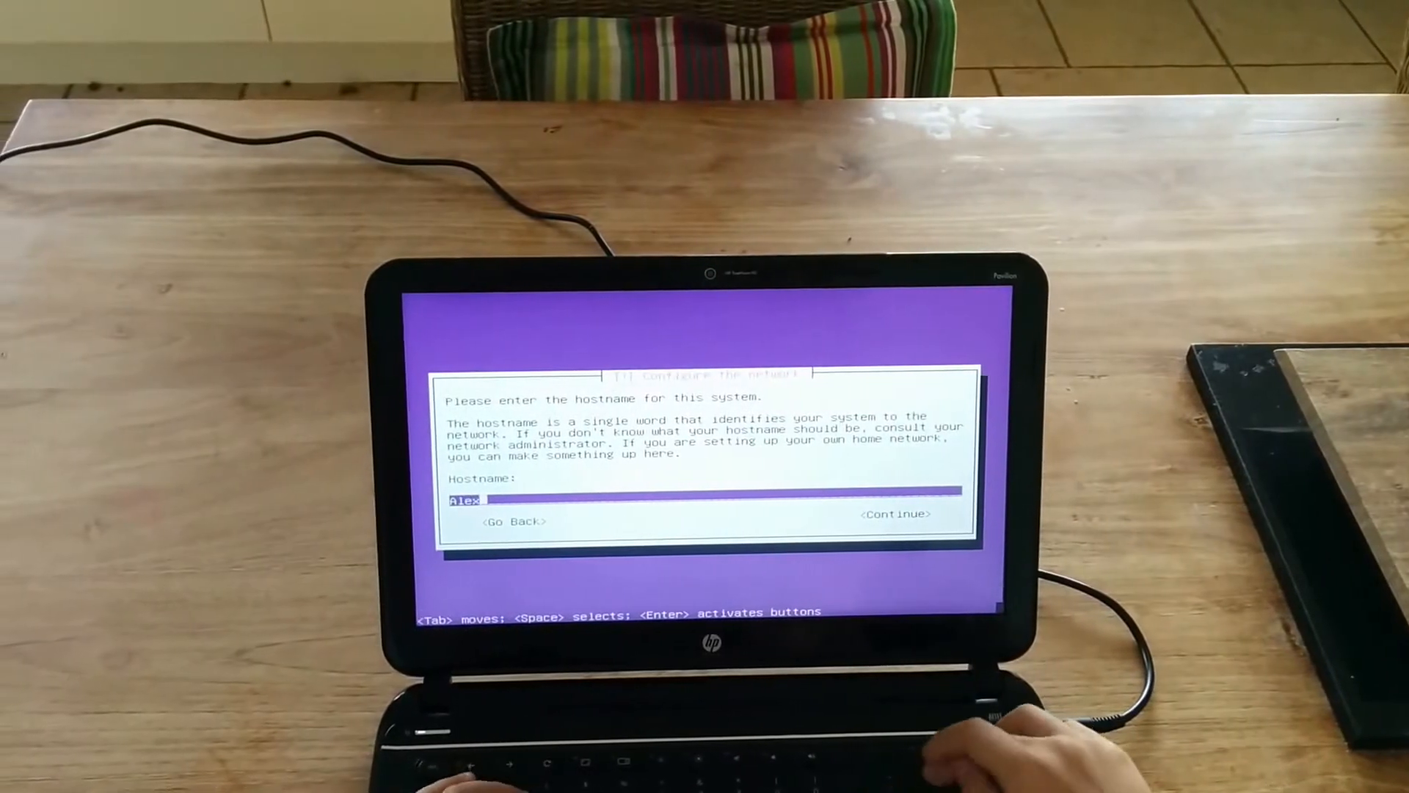
type("-hp")
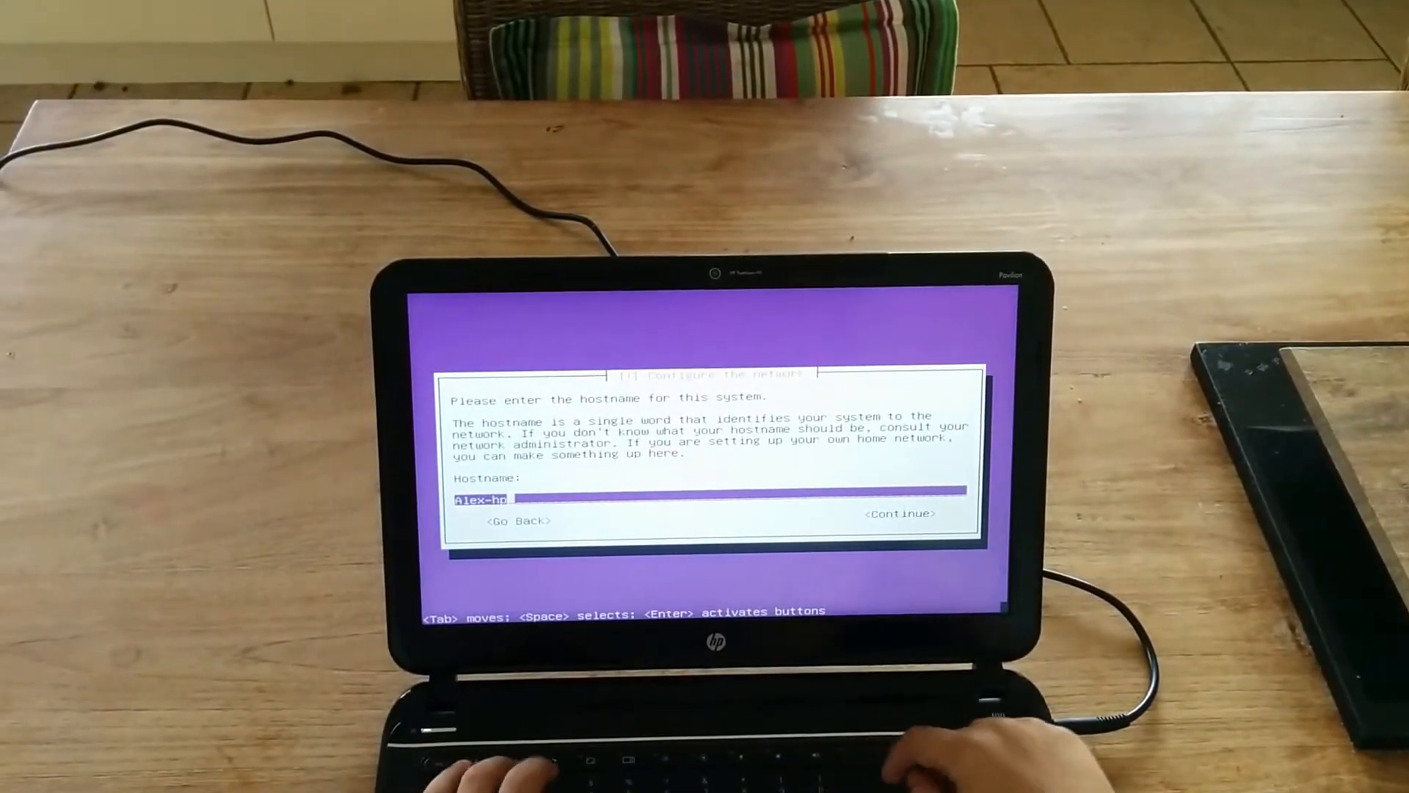
type("-1")
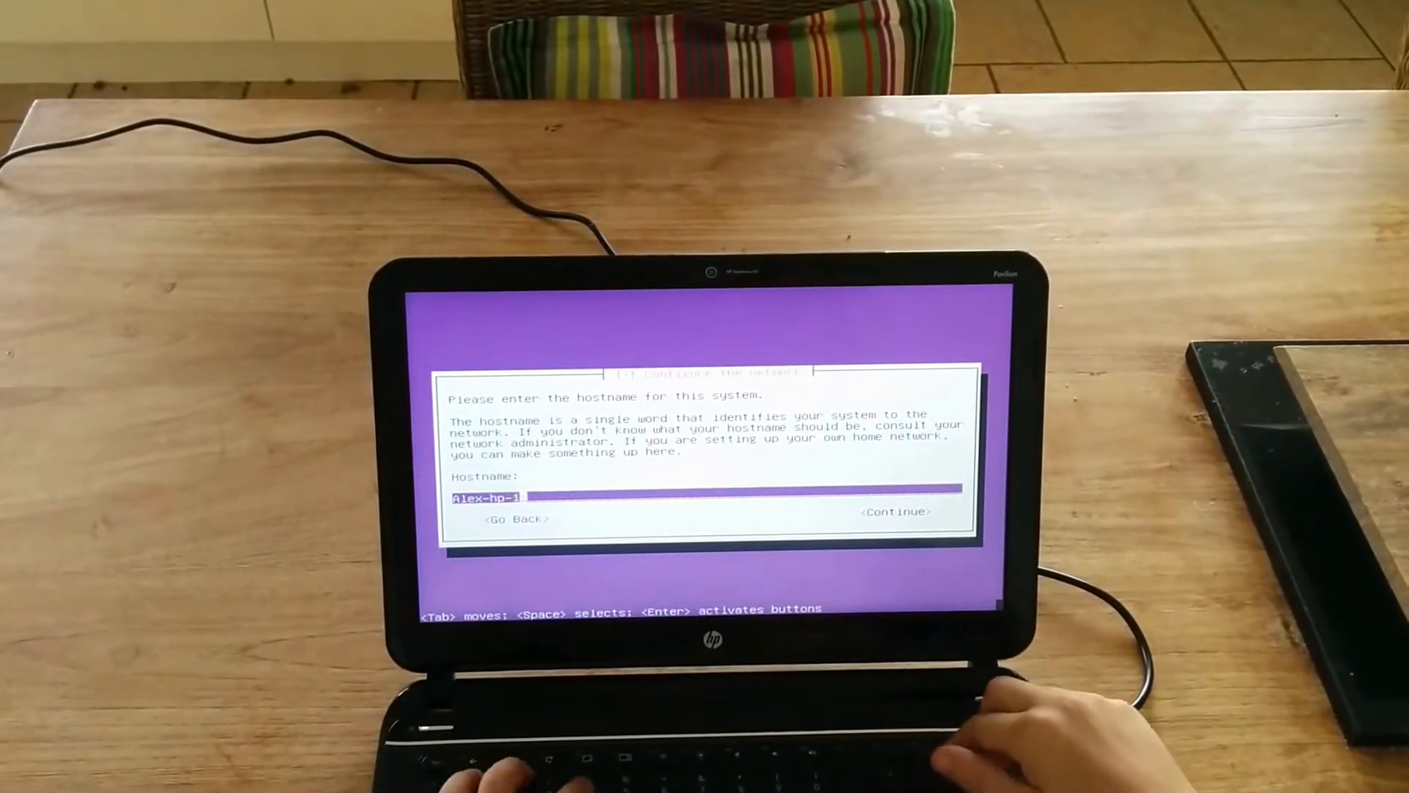
type("4")
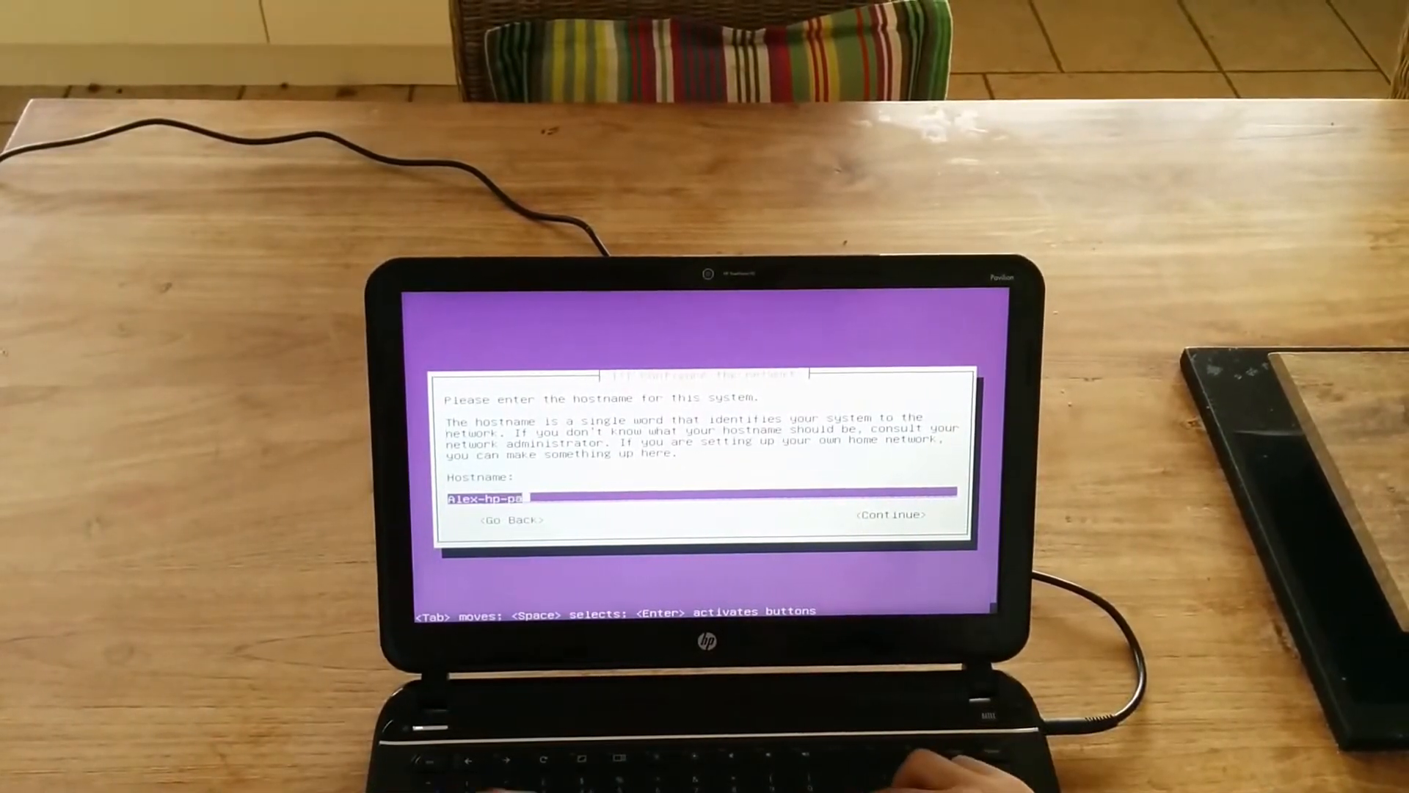
type("v")
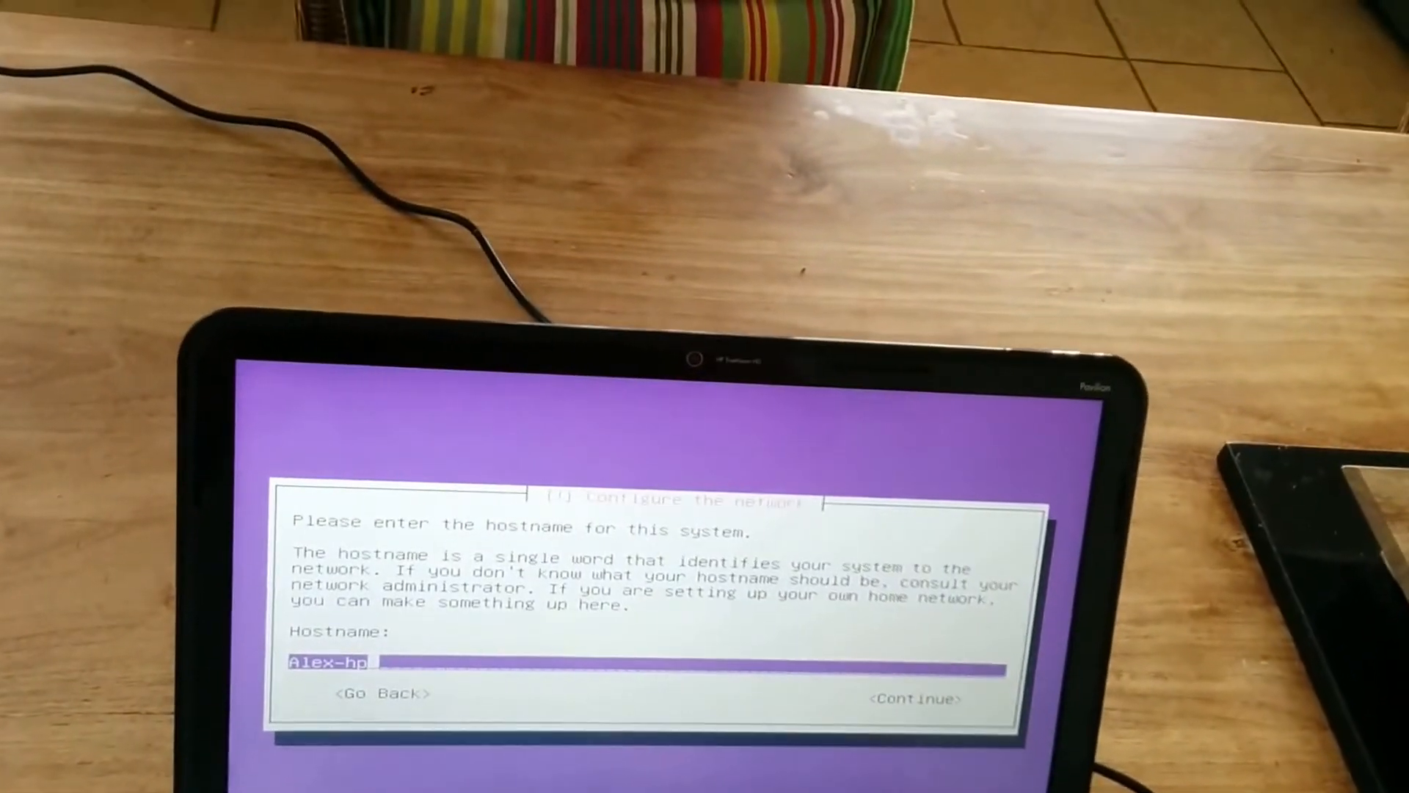
type("p")
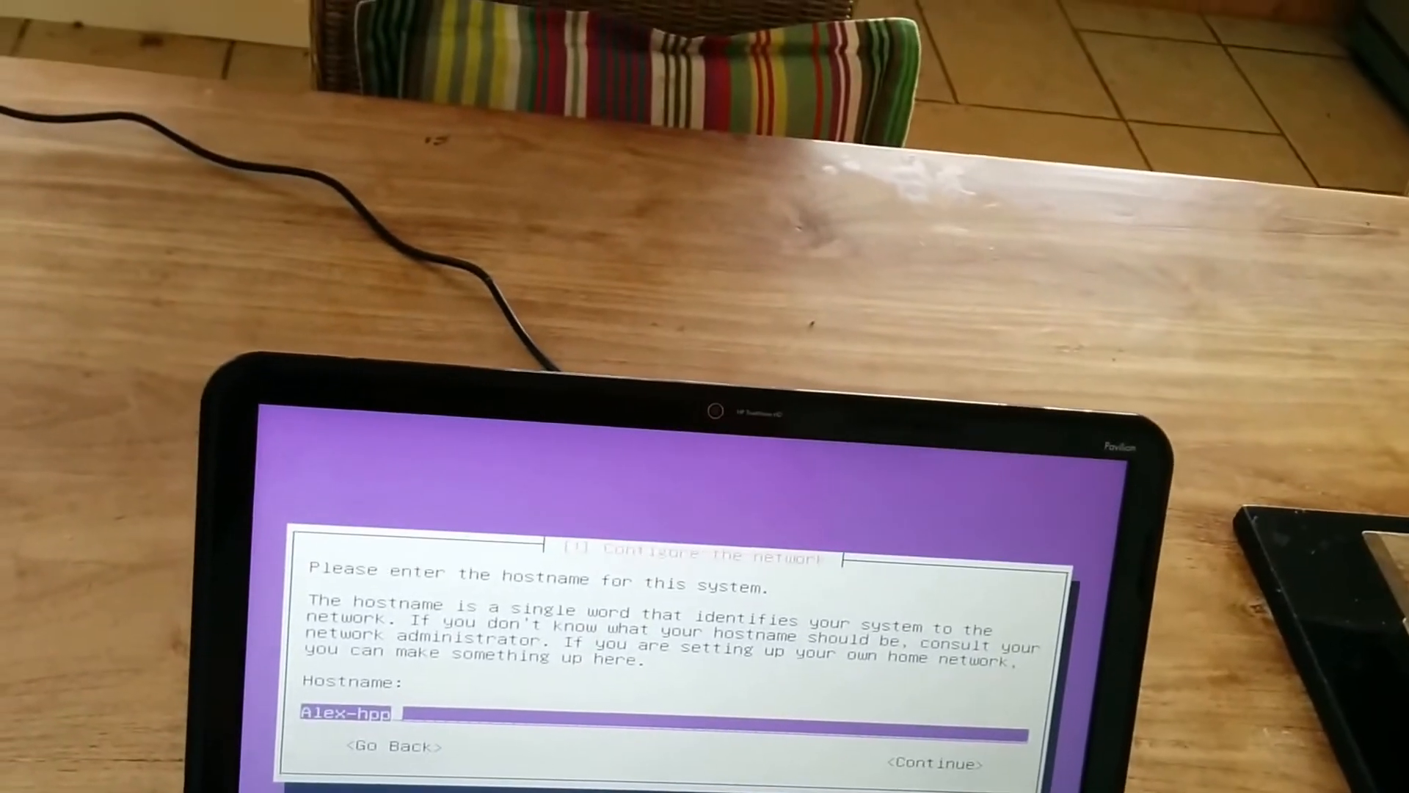
type("a")
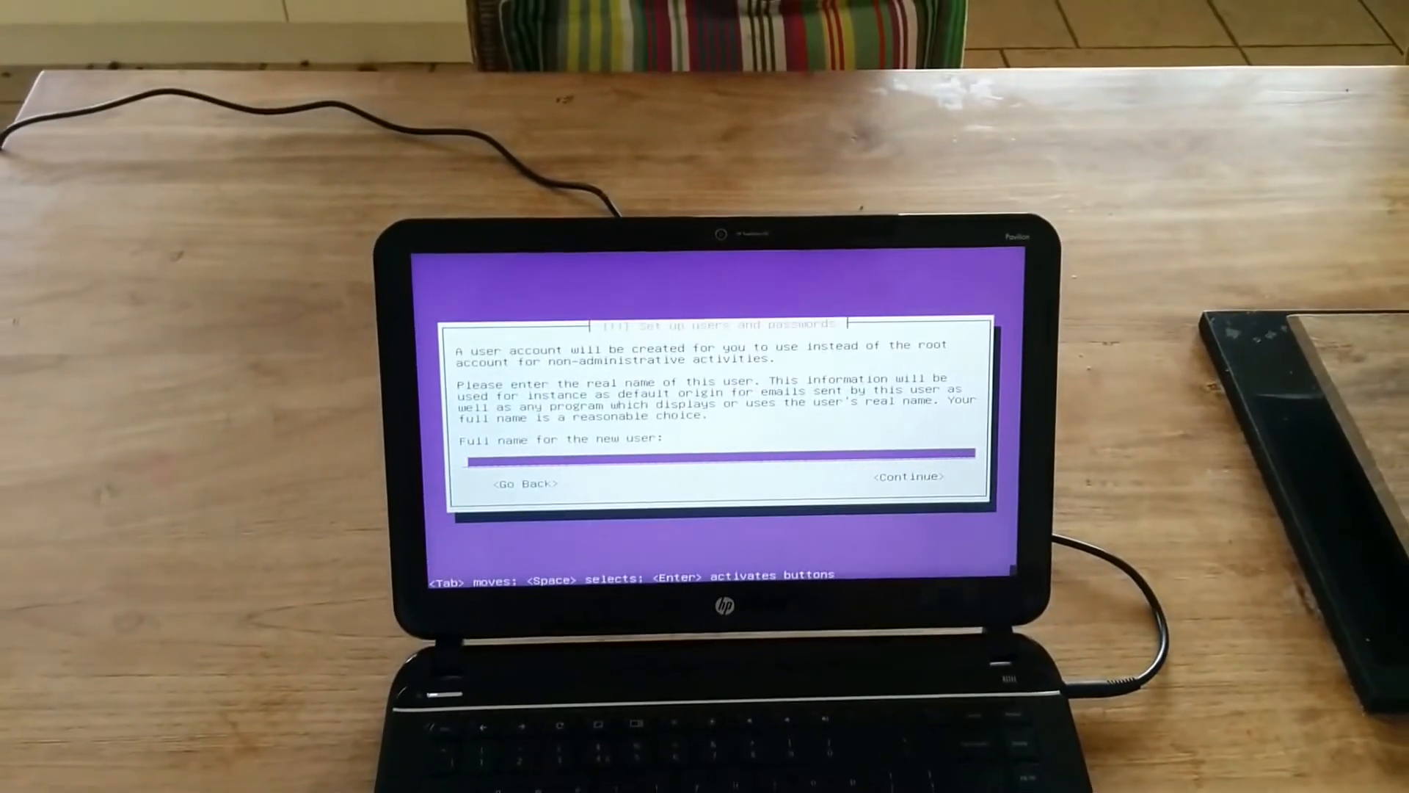
- Enter the user's full name, accept the suggested username, and set the account password
type("Alex le")
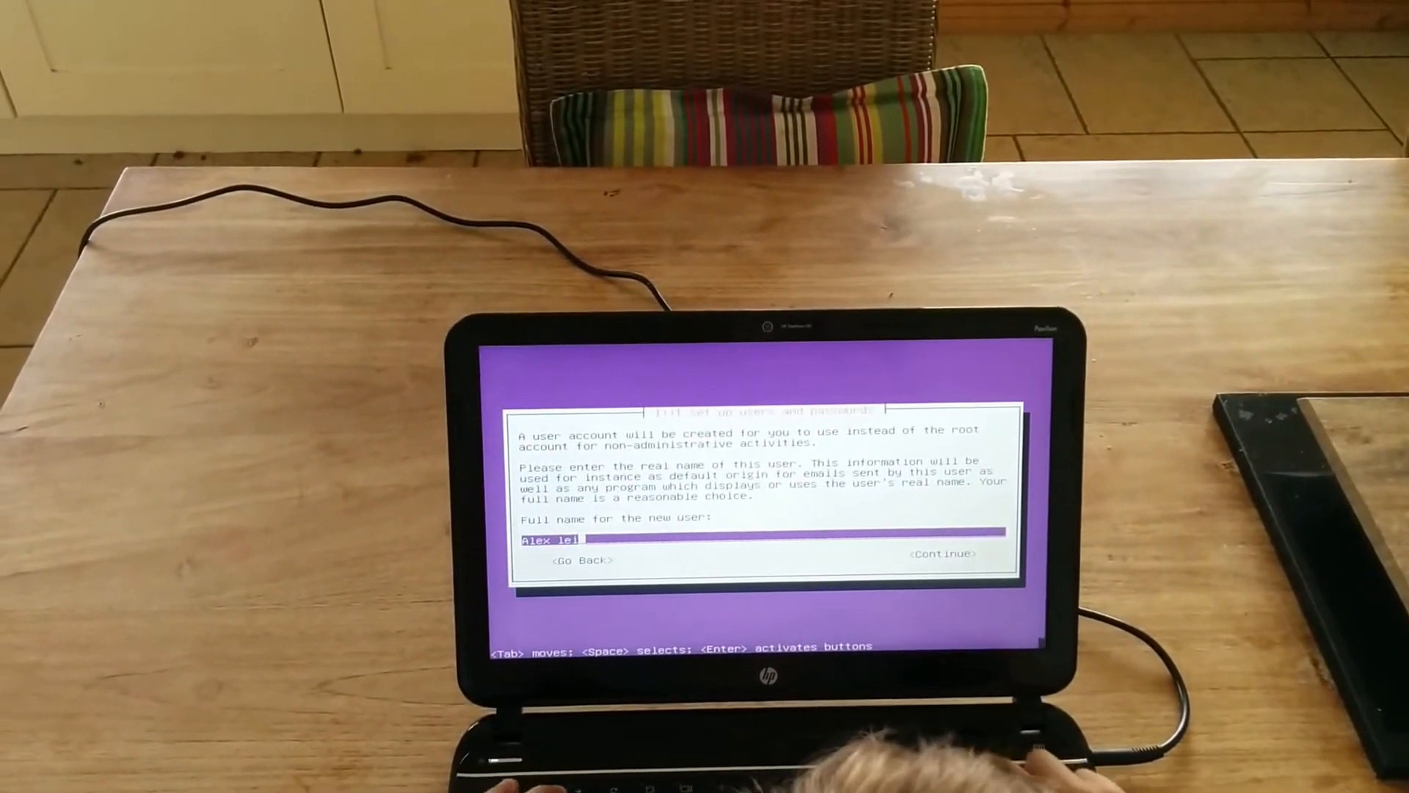
type("wis")
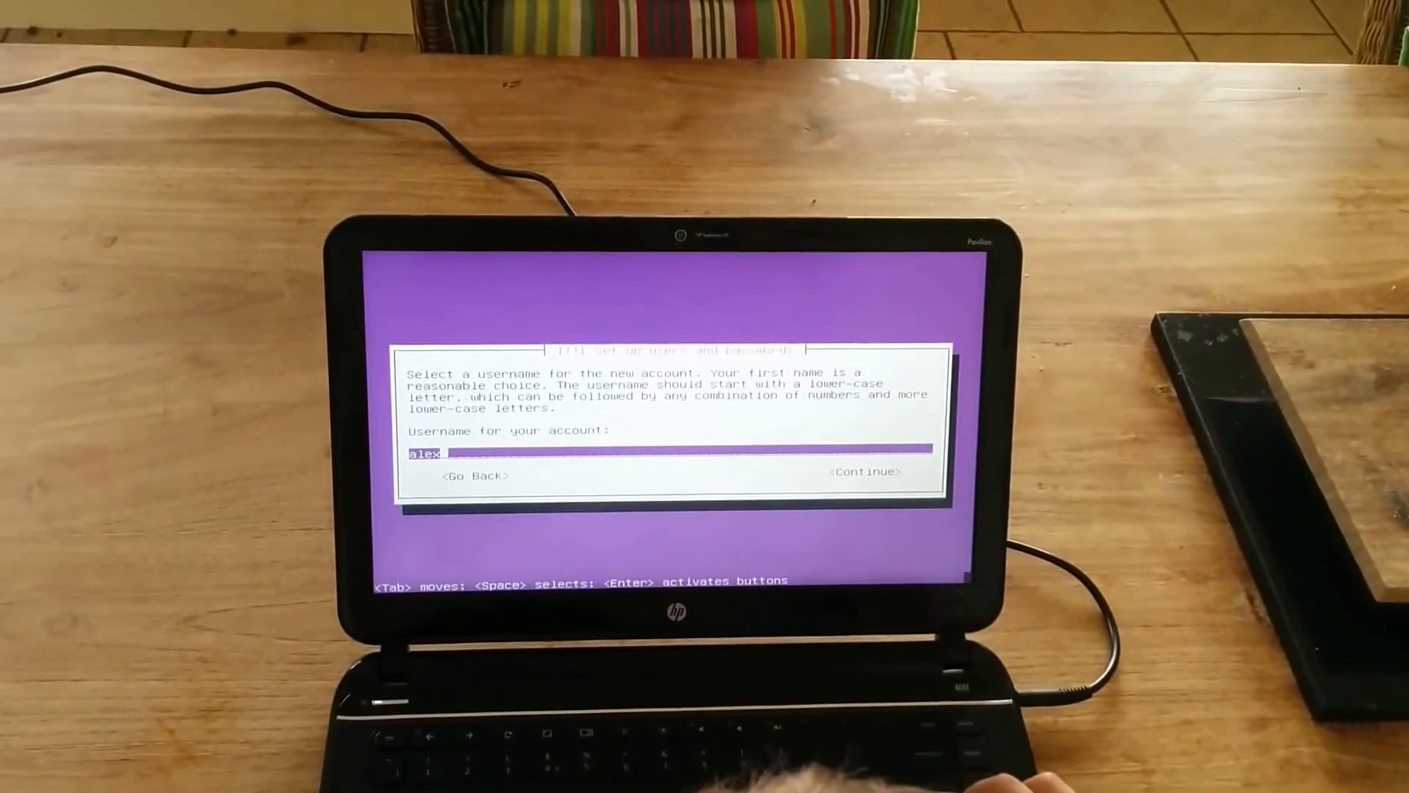
key("enter")
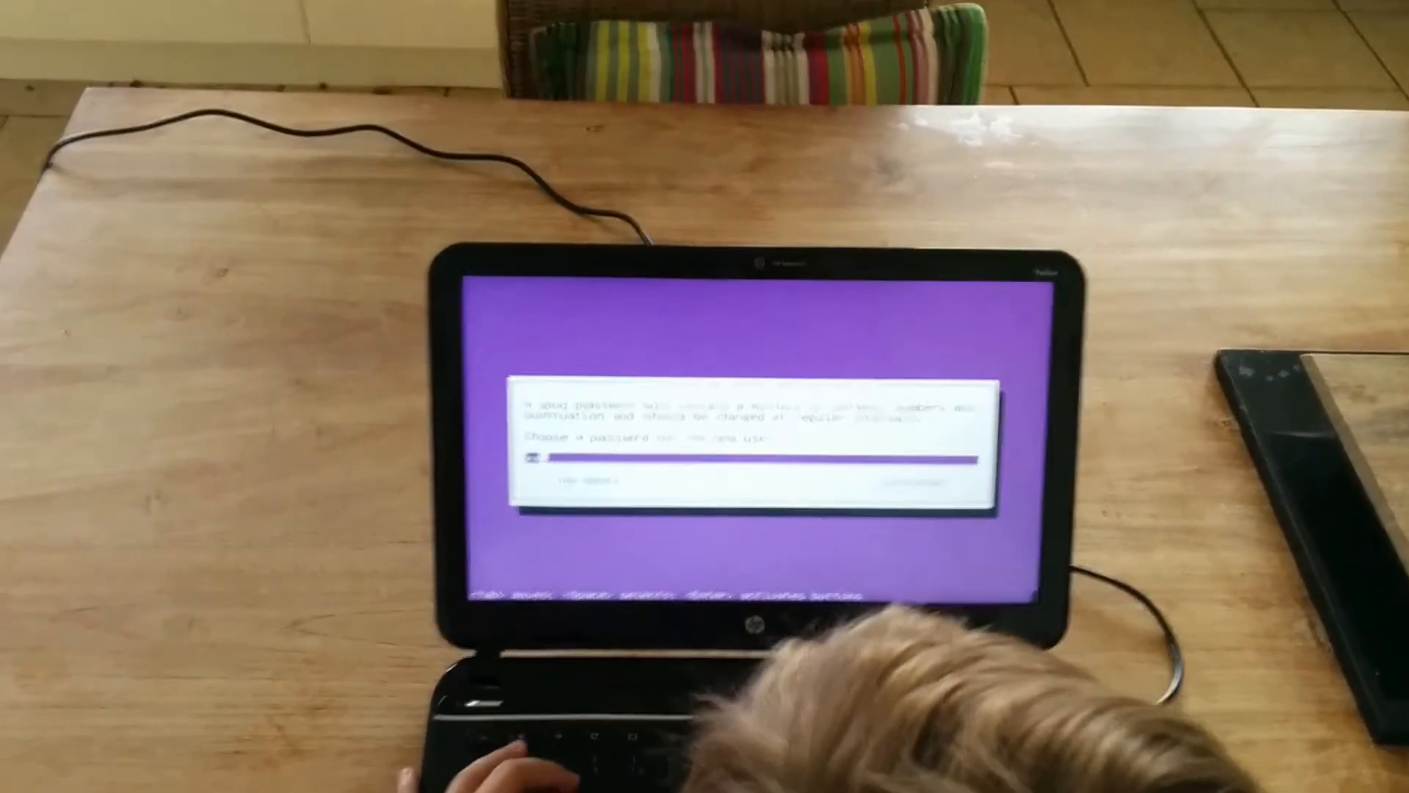
type("password")
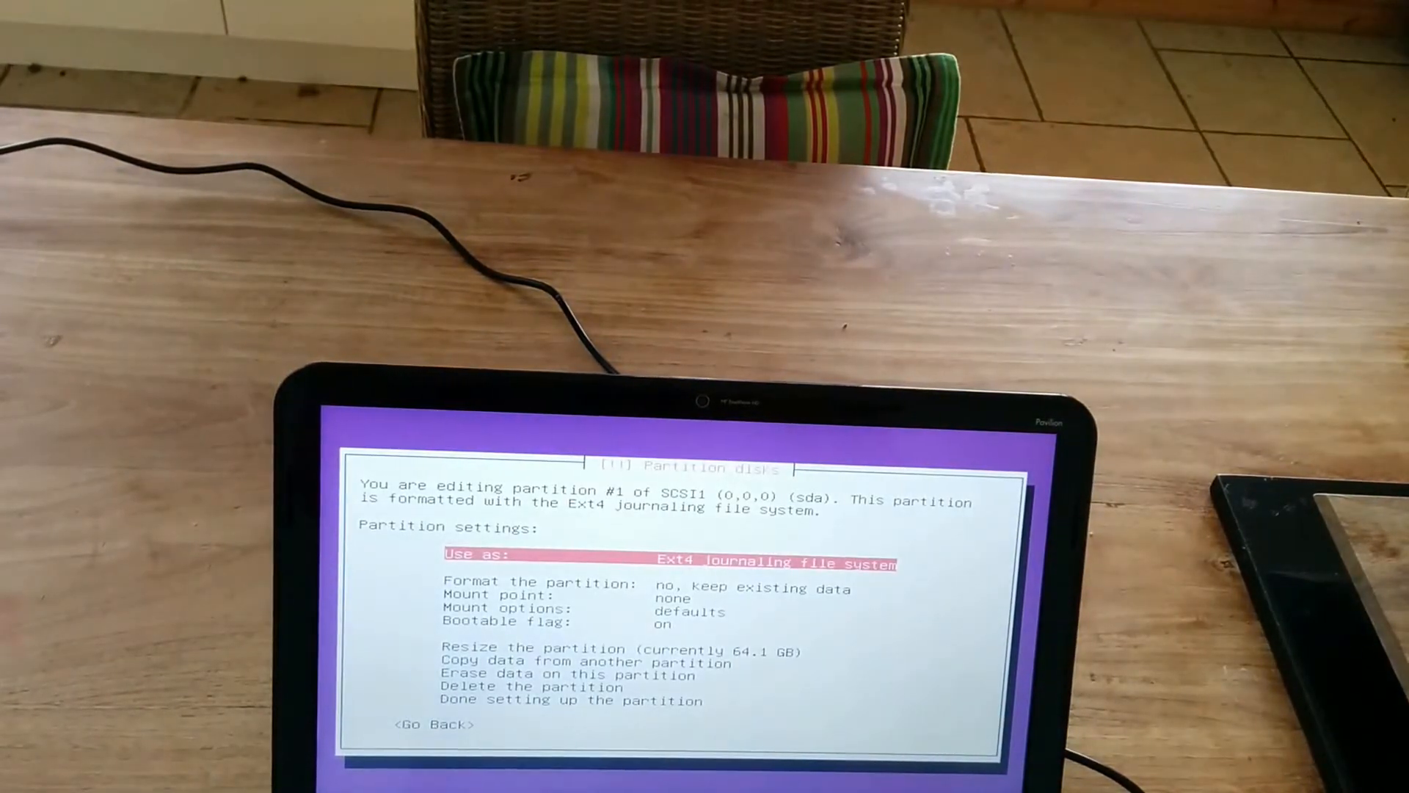
- Set partition #1's mount point to / and mark it to be formatted as ext4
key("Down")
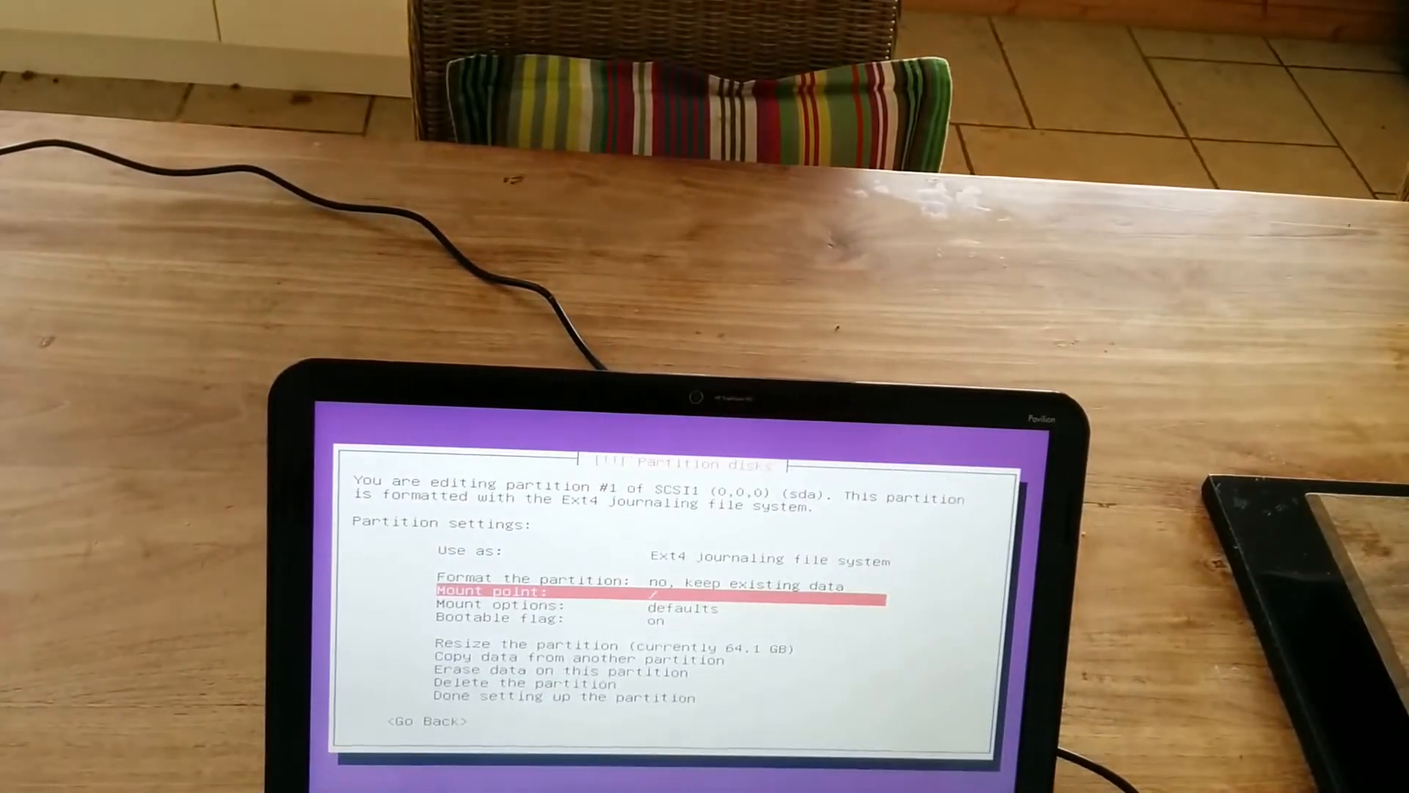
key("down")
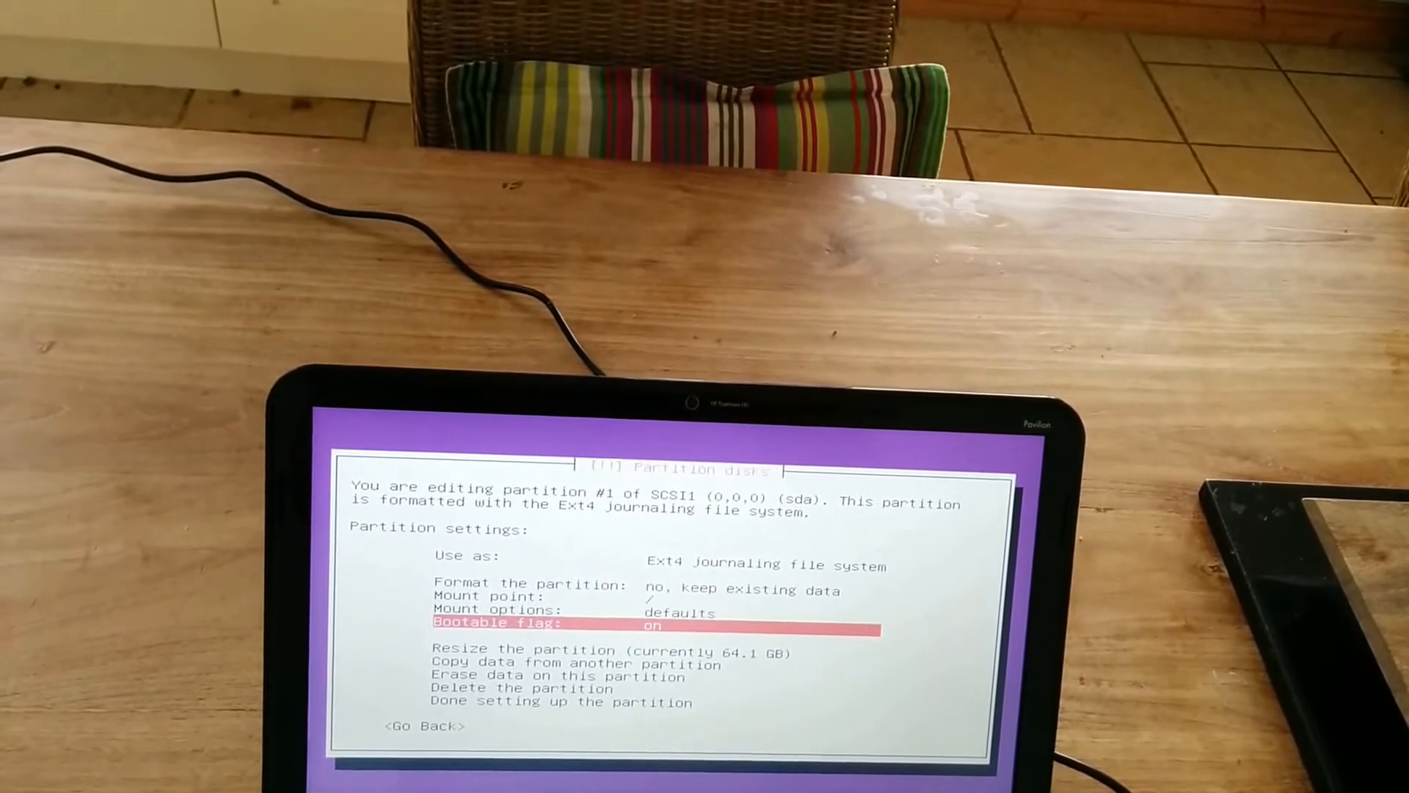
key("up")
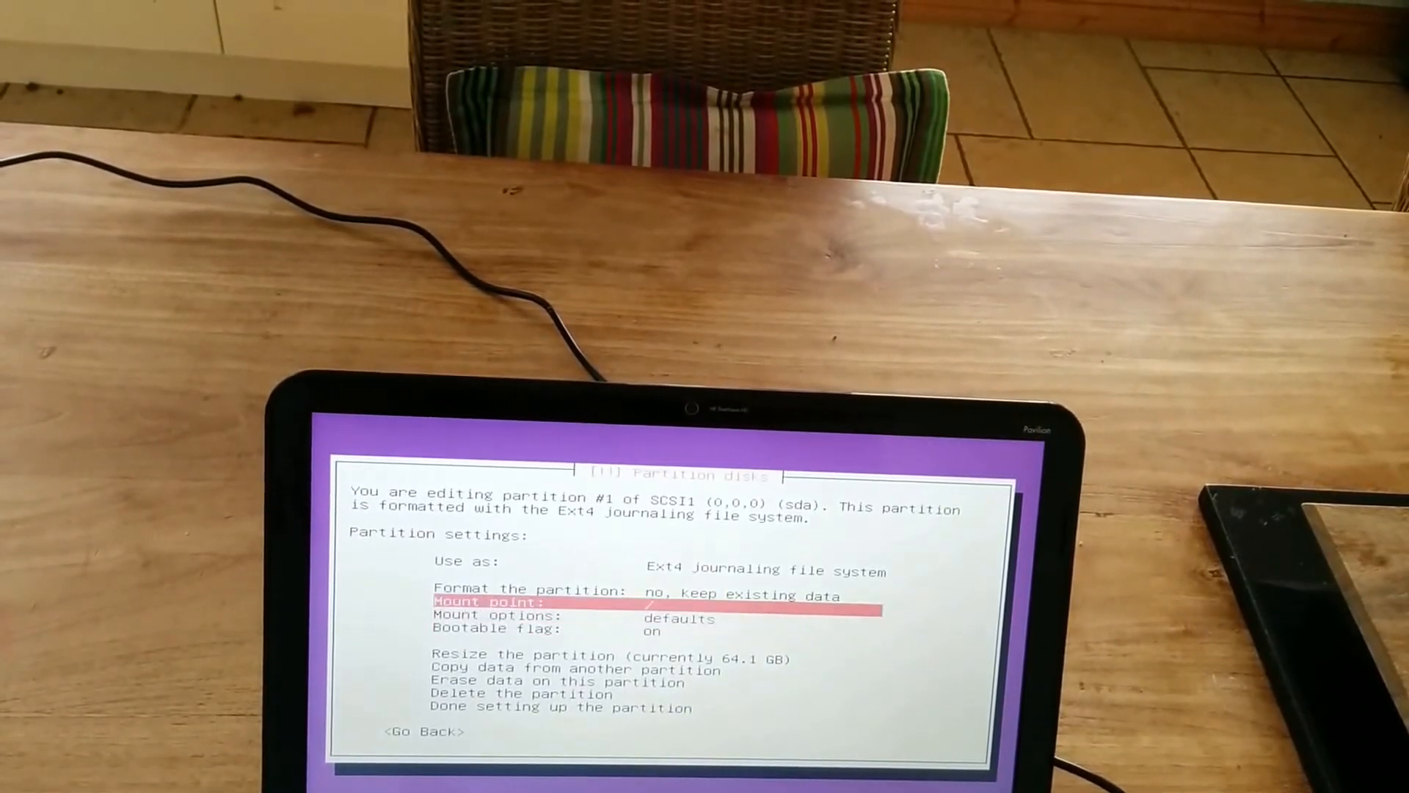
key("up")
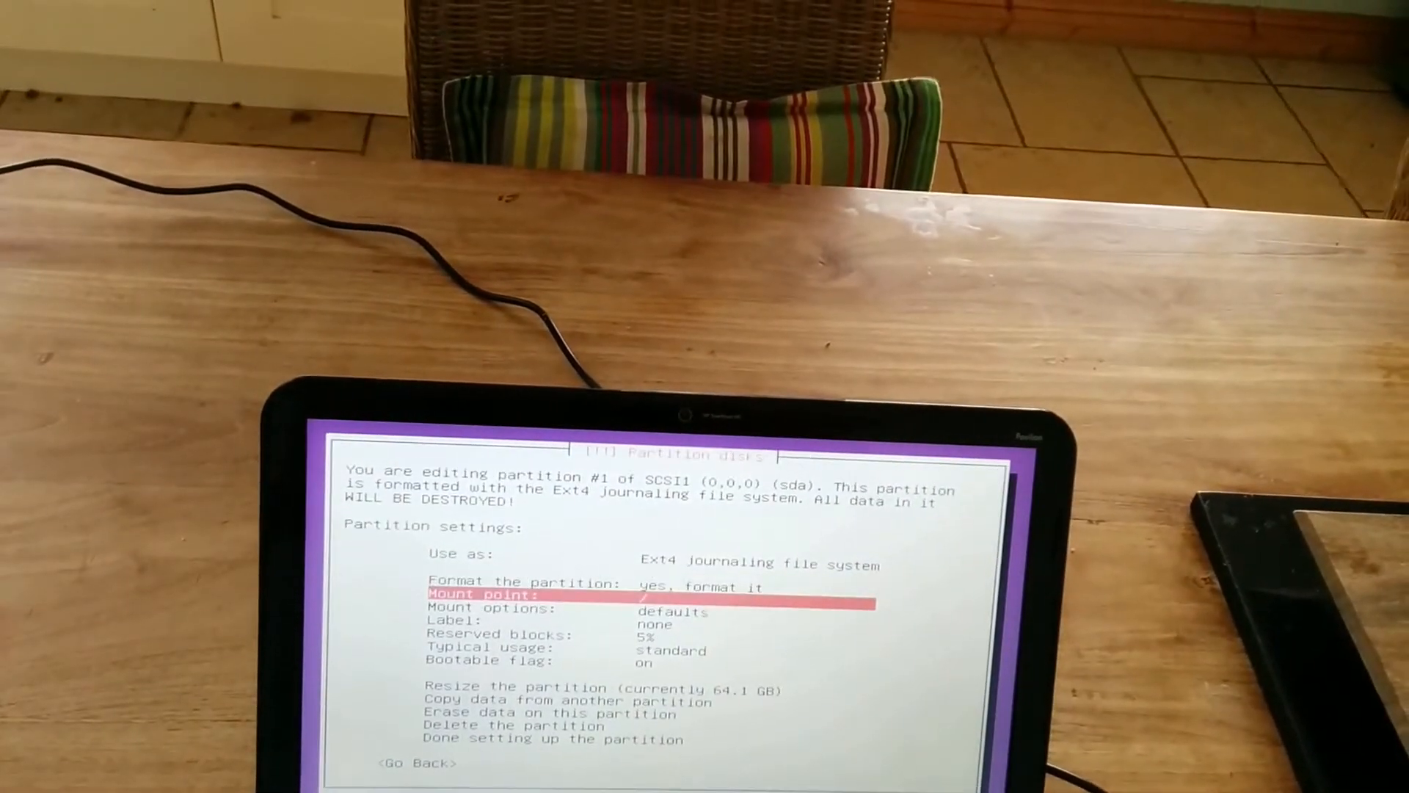
- Finish partition #1, finish partitioning, and decline adding swap at the warning
key("Down")
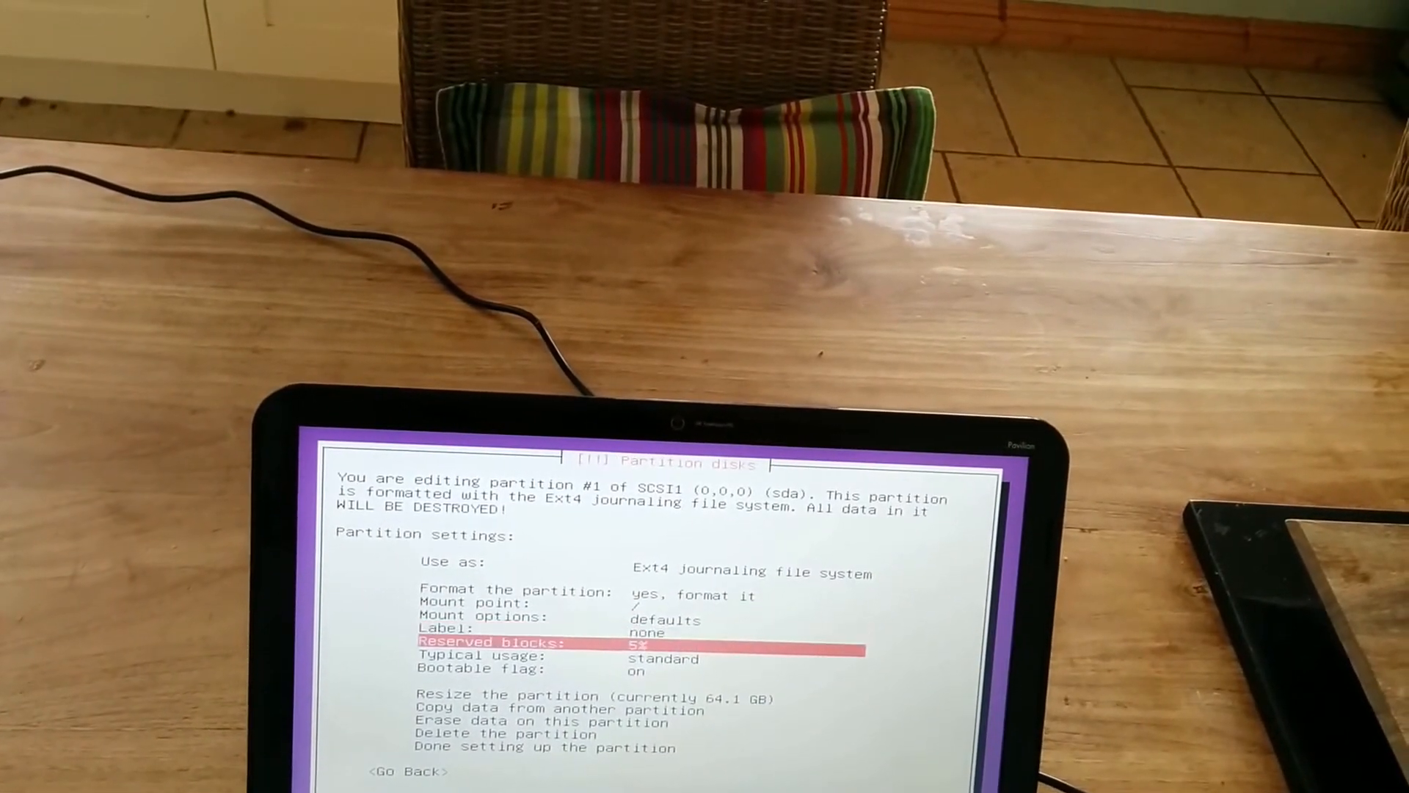
key("Down")
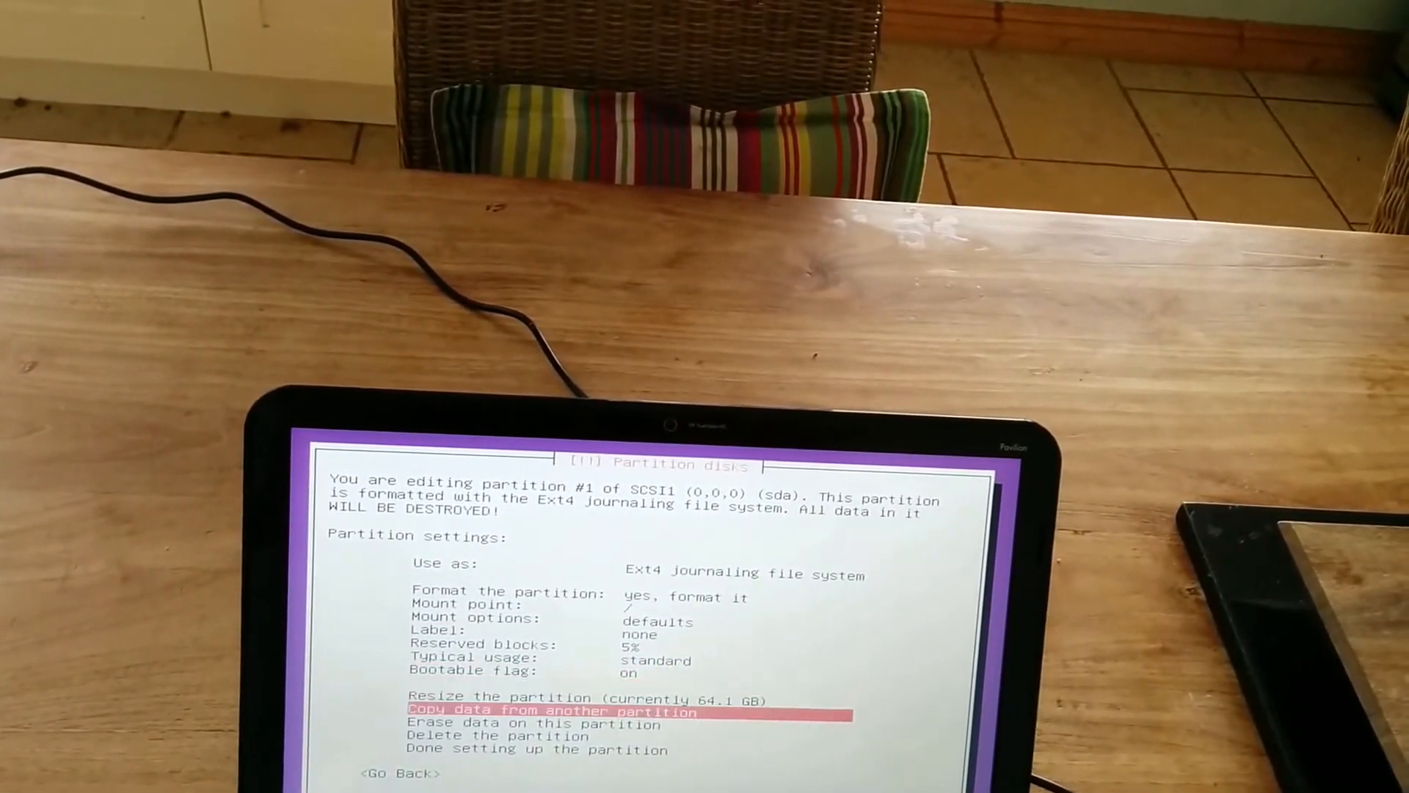
key("Down")
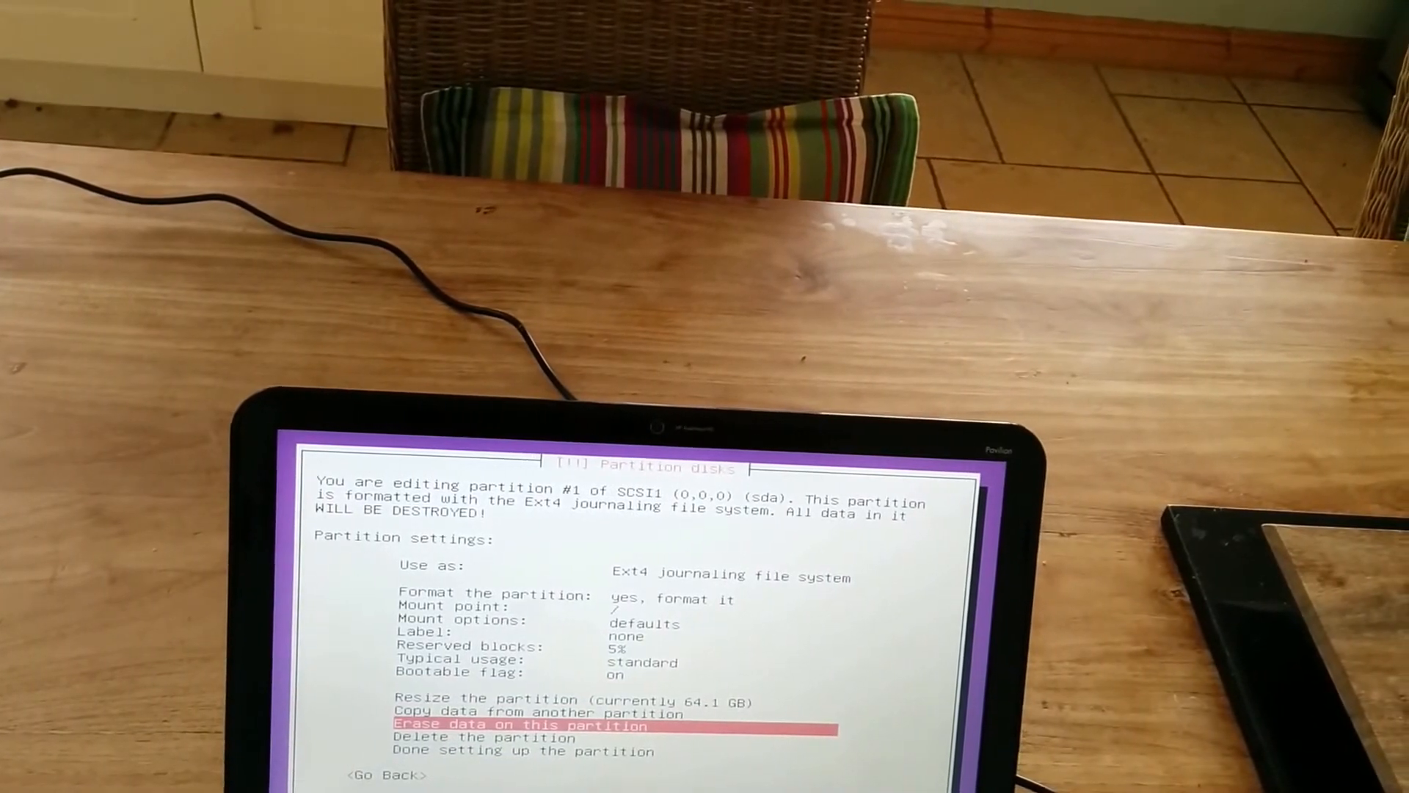
key("Down")
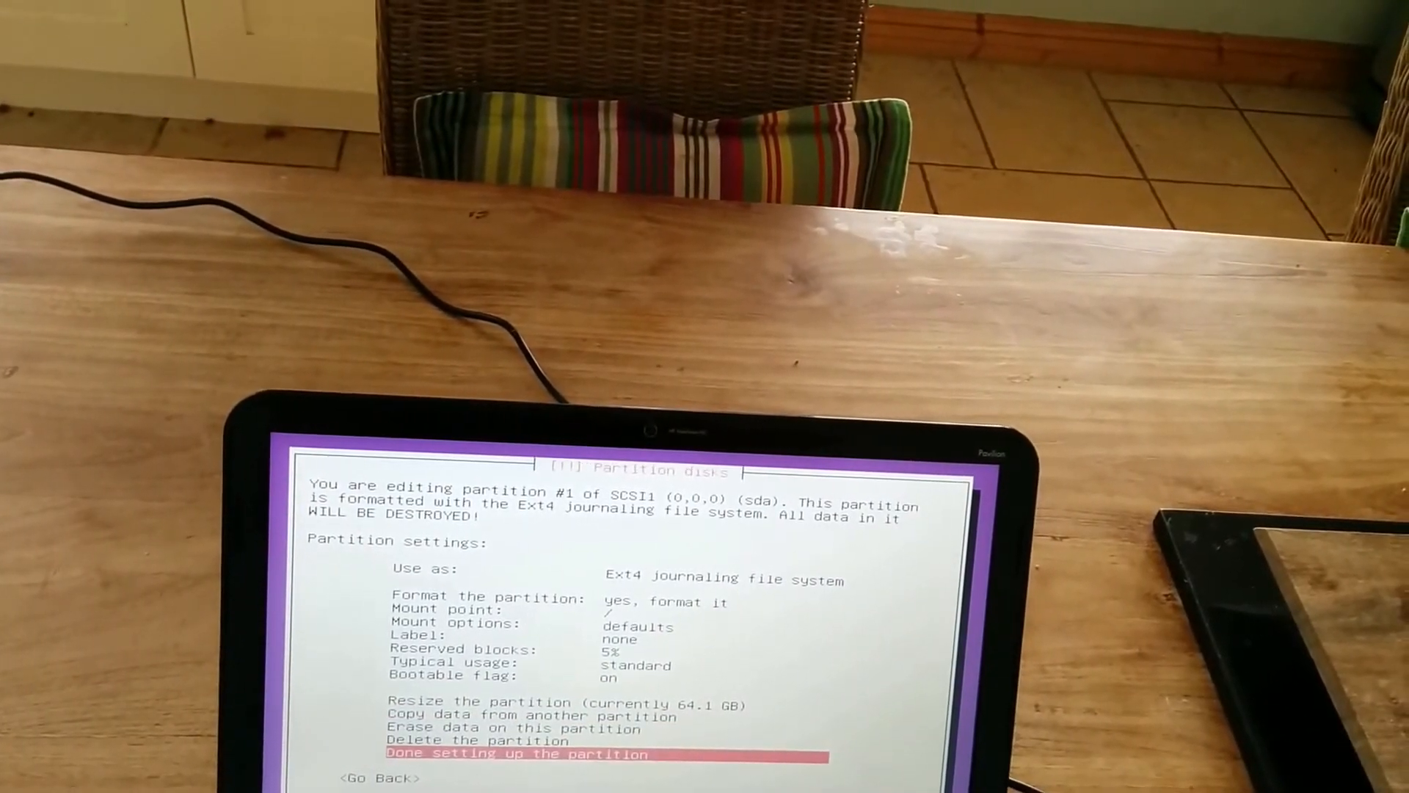
key("Return")
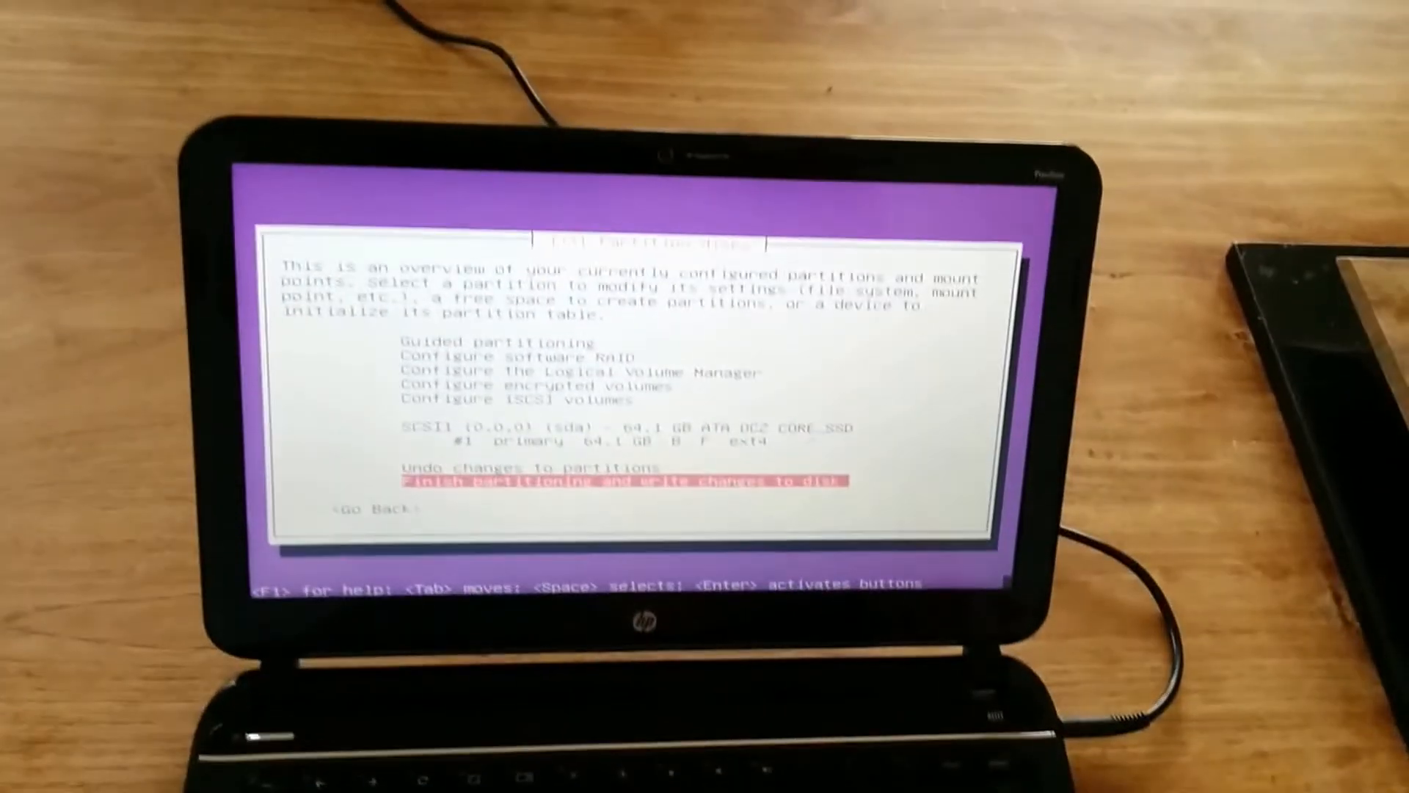
key("enter")
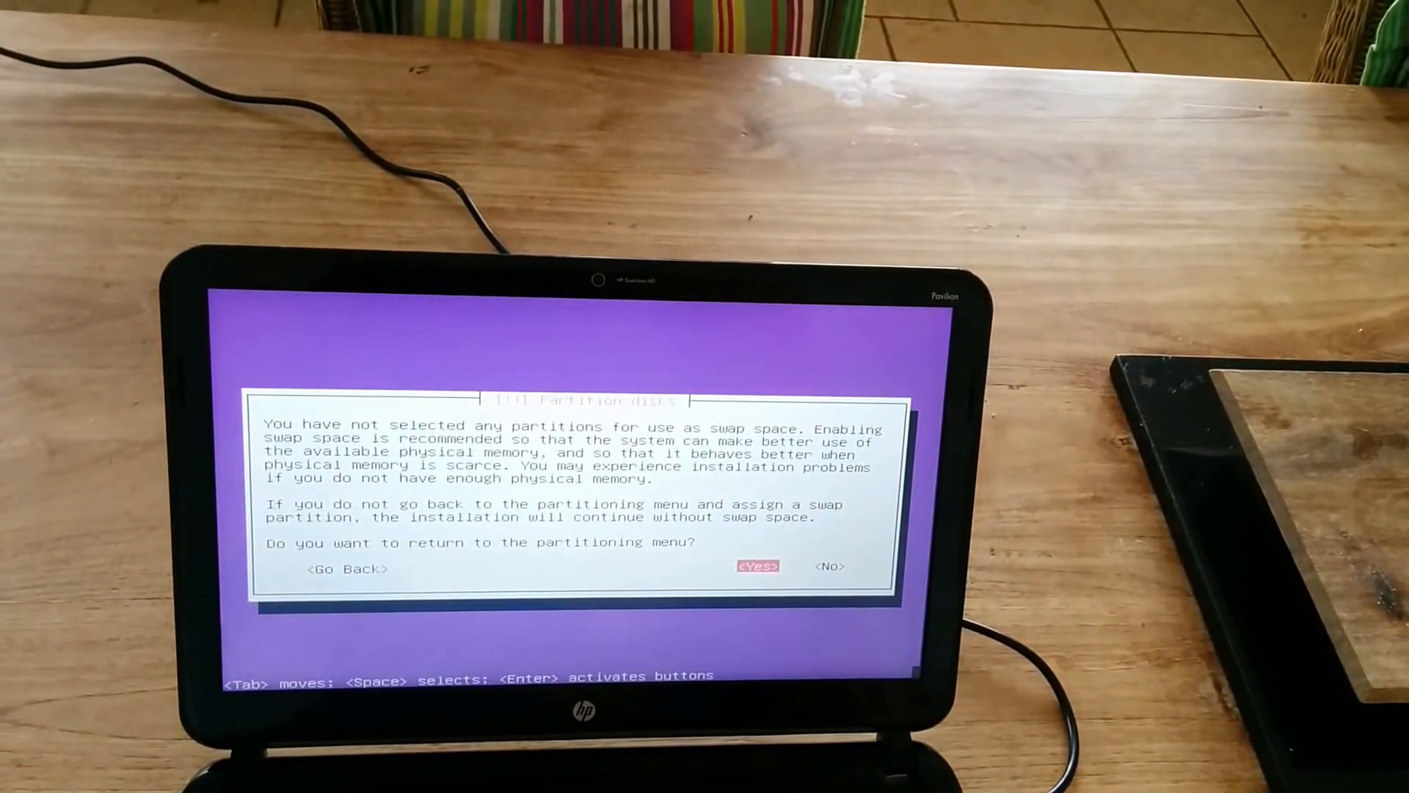
key("Tab")
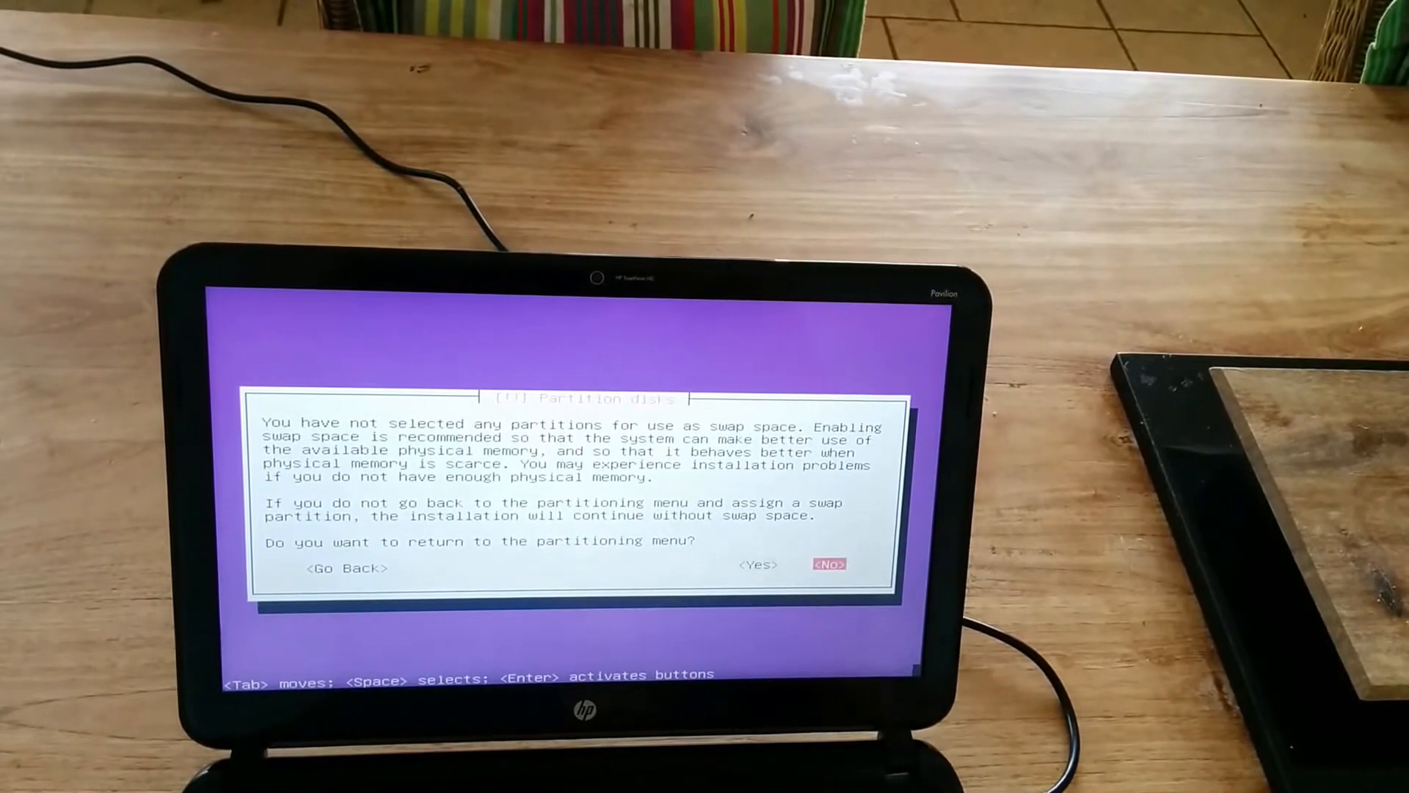